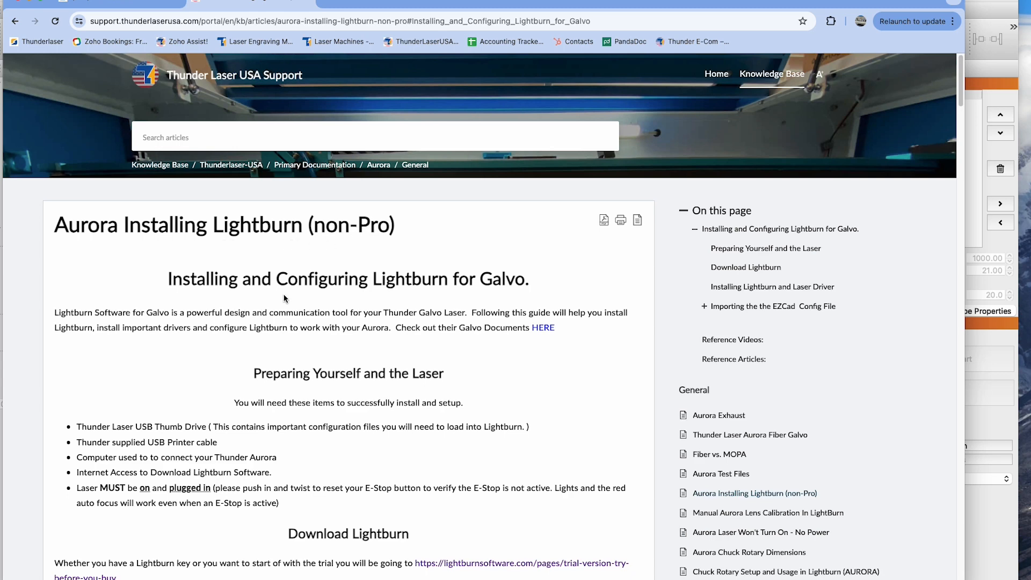
mouse_move(276, 391)
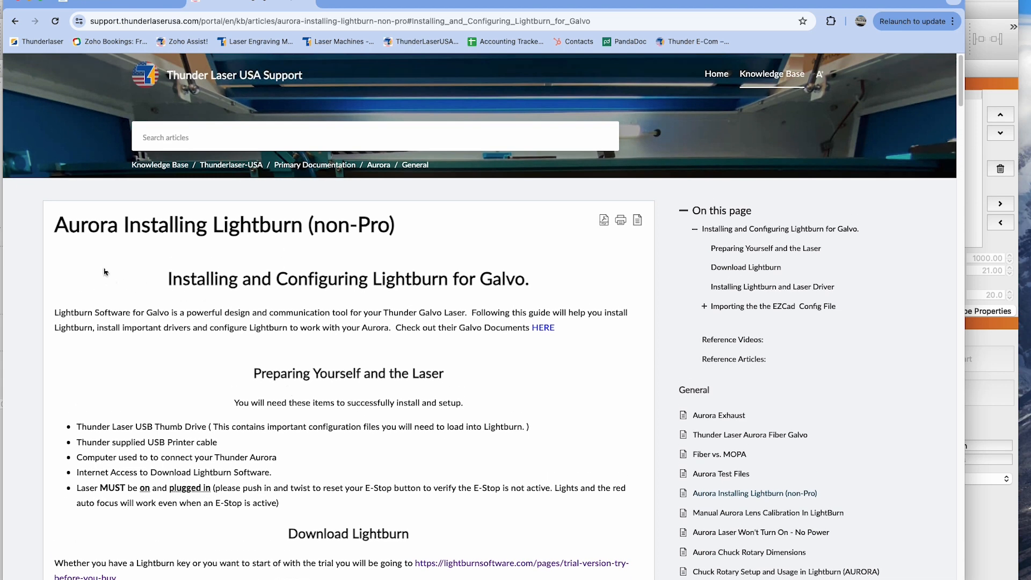
mouse_move(252, 366)
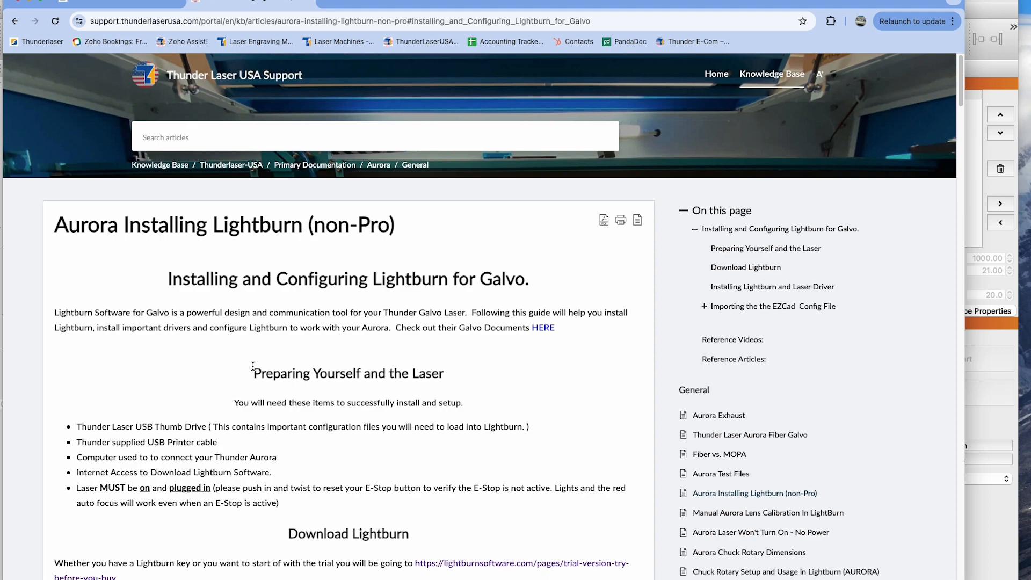
Step: Scroll the Thunder Laser article down to the 'Installing Lightburn and Laser Driver' section
scroll(down, 3)
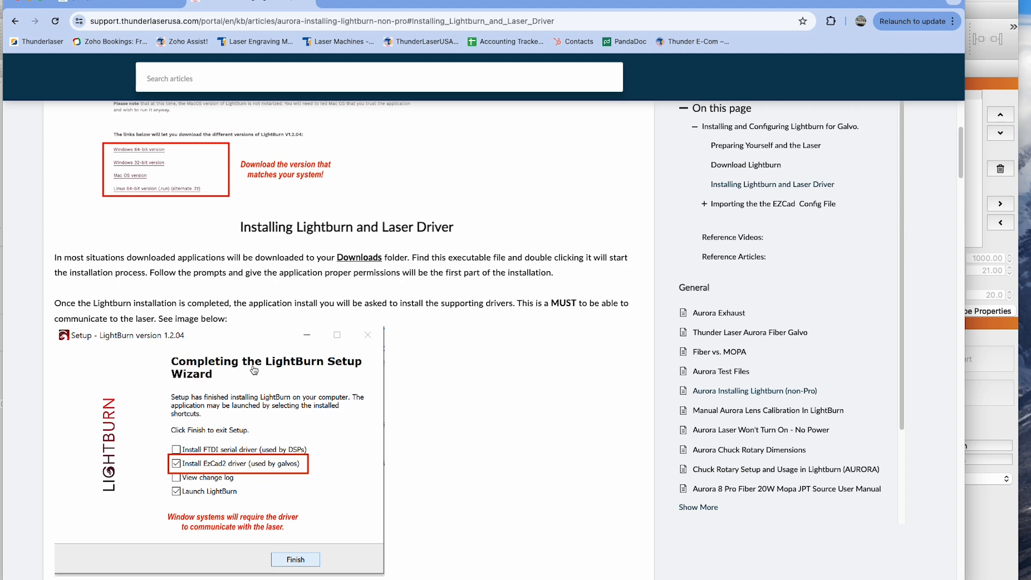
scroll(down, 3)
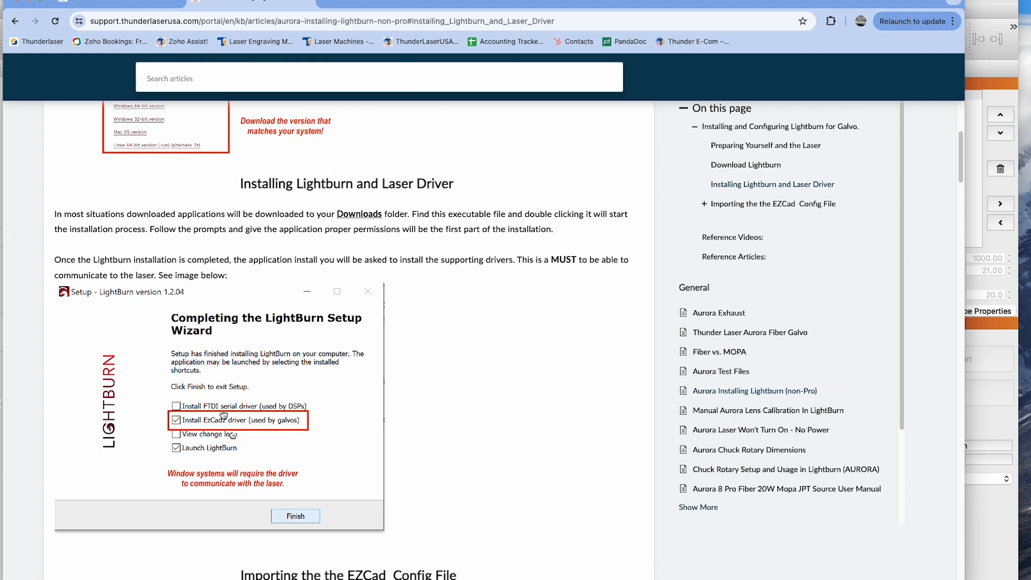
mouse_move(285, 418)
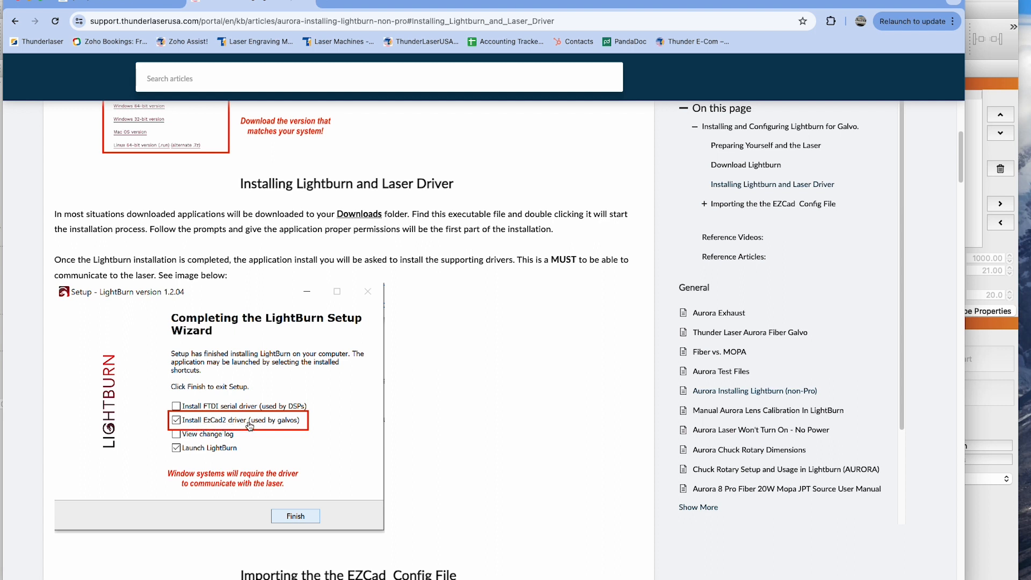
mouse_move(250, 426)
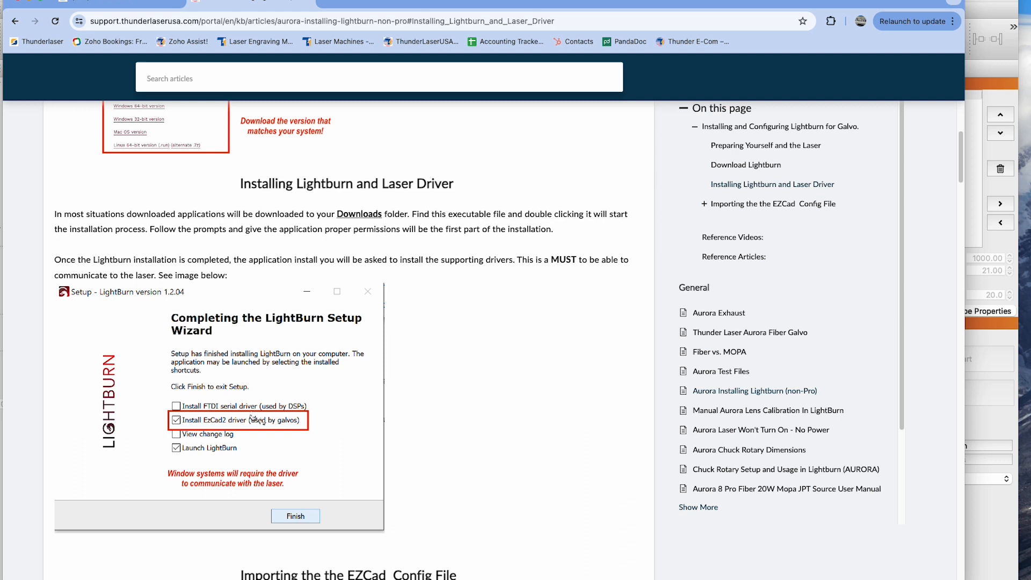
mouse_move(126, 409)
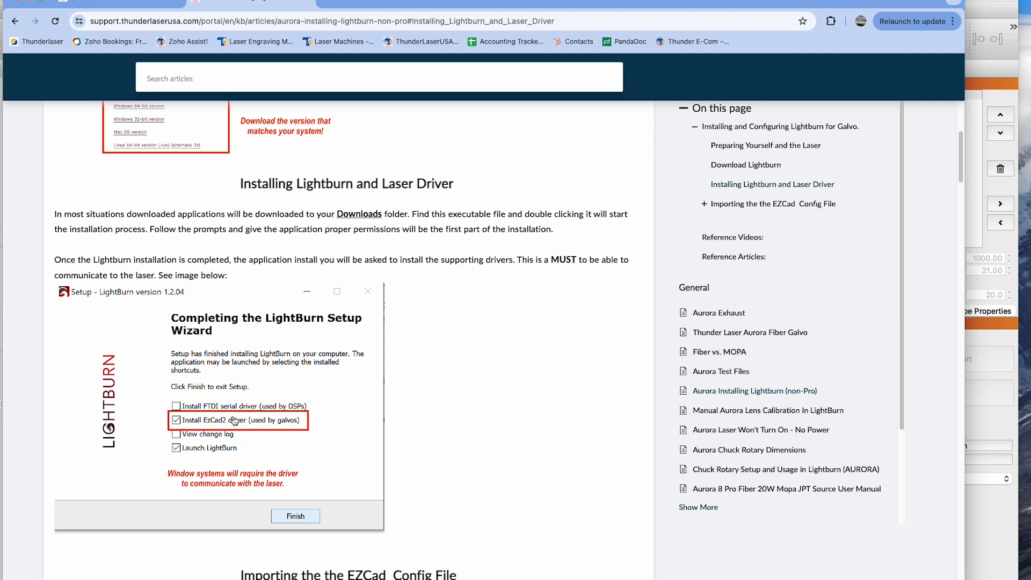
mouse_move(283, 431)
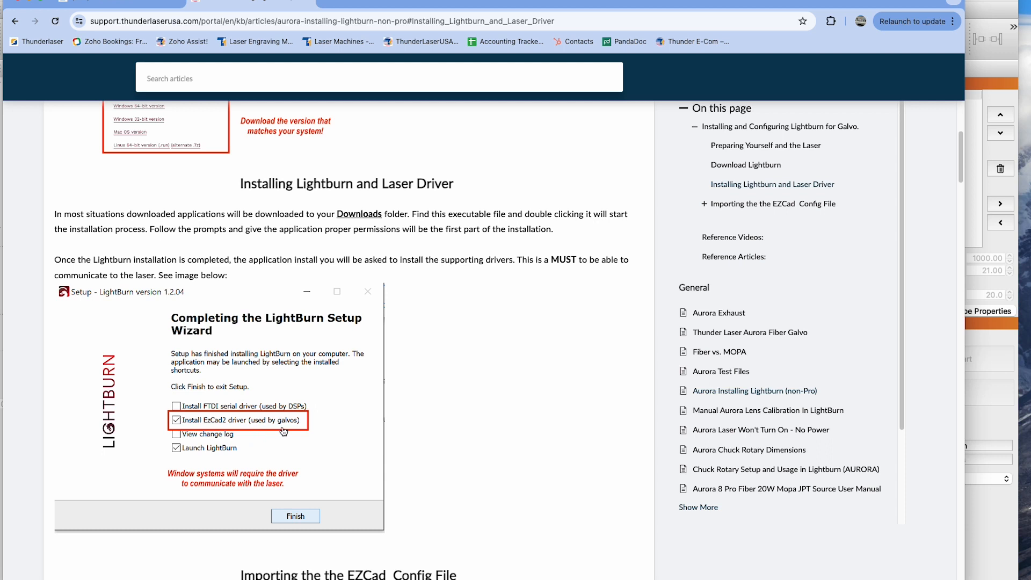
mouse_move(281, 432)
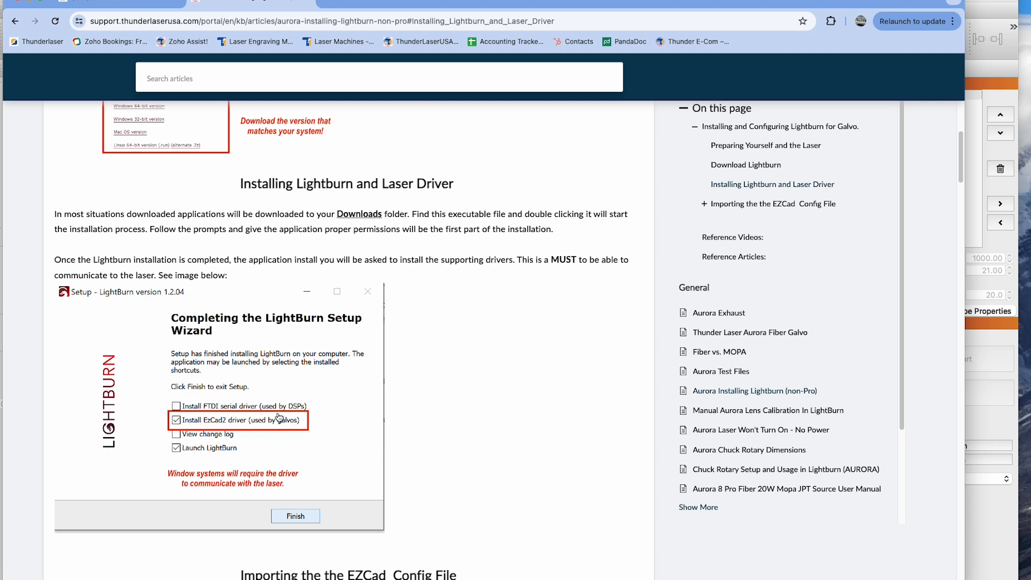
mouse_move(234, 432)
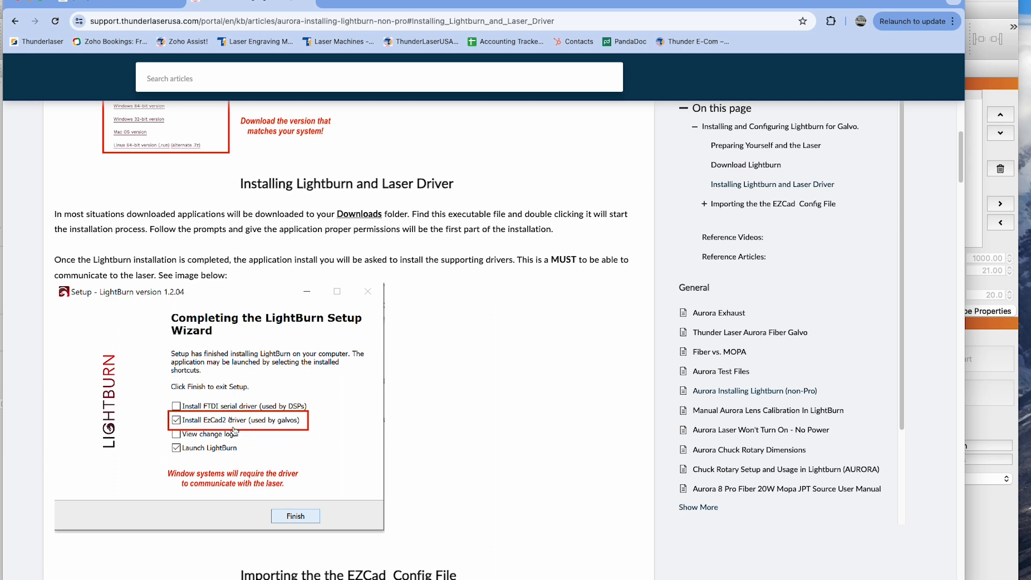
mouse_move(245, 415)
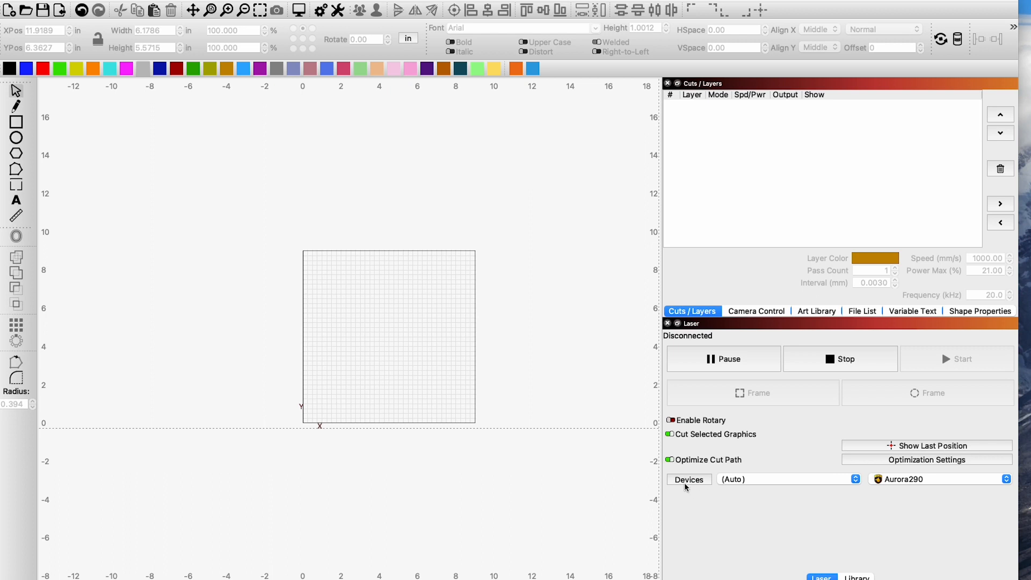
mouse_move(710, 333)
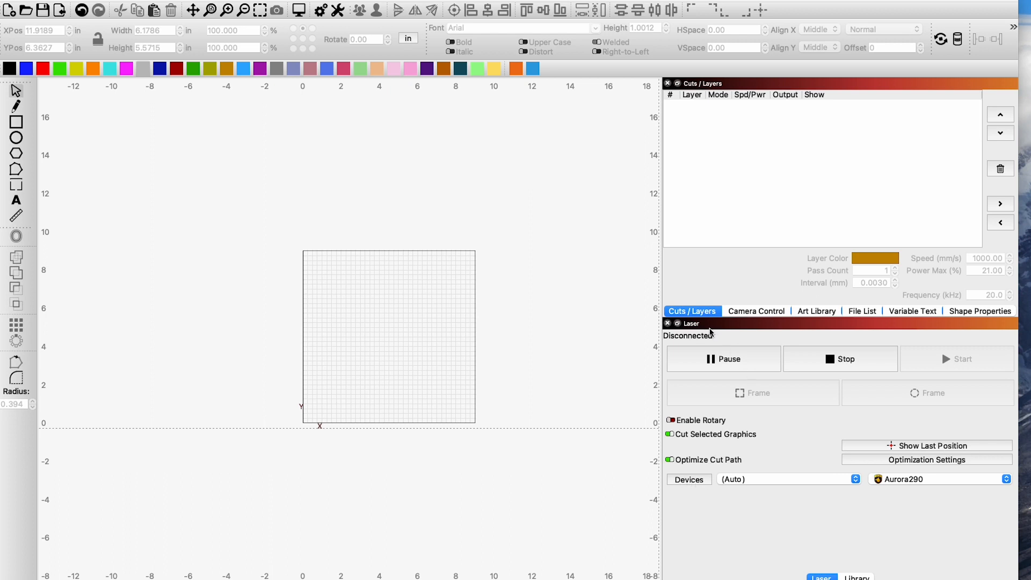
mouse_move(698, 484)
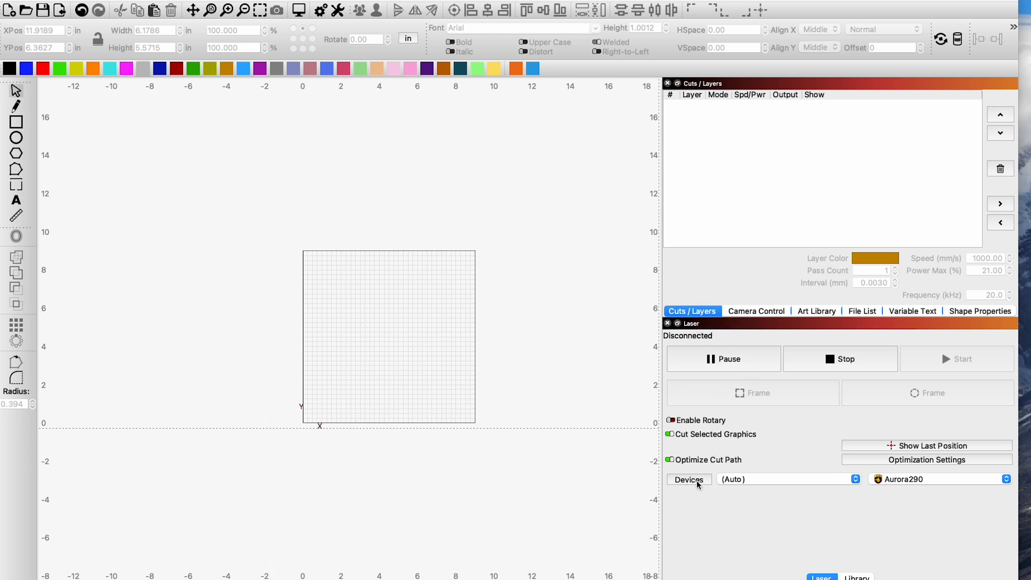
mouse_move(688, 479)
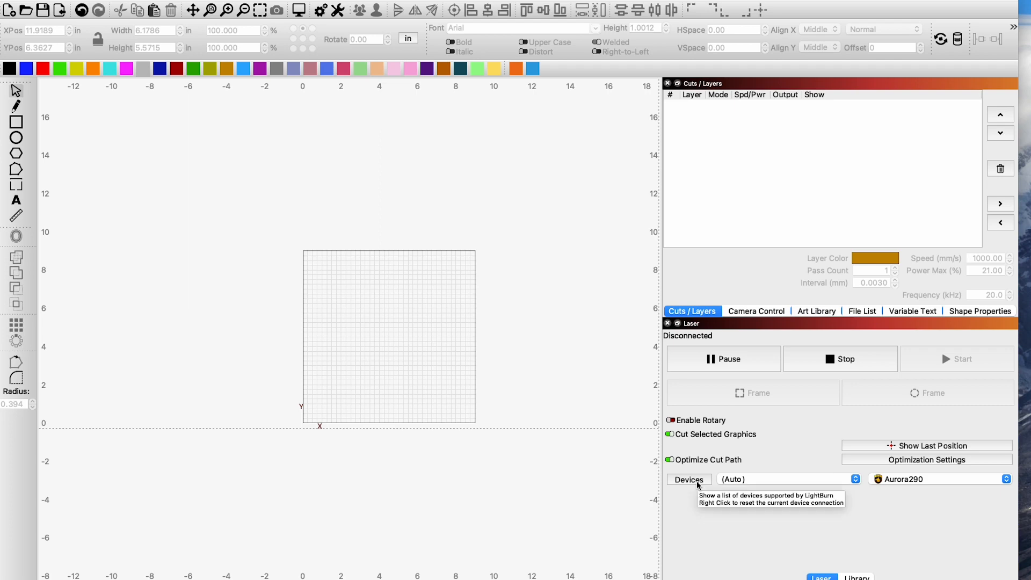
Step: Show the Devices dialog listing Aurora290 and Thunder100w160mm, and move it aside
click(689, 479)
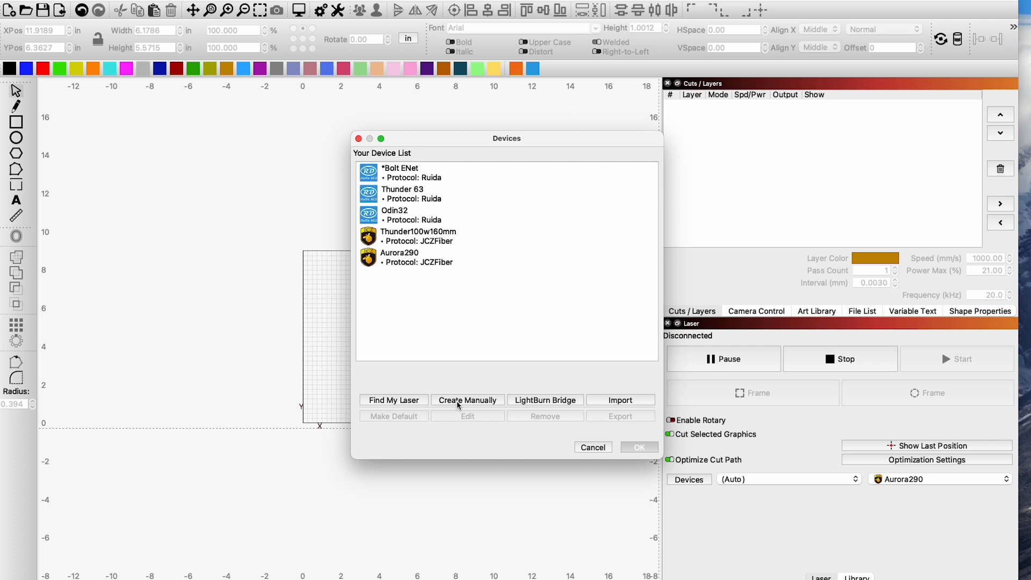
drag(506, 139, 391, 145)
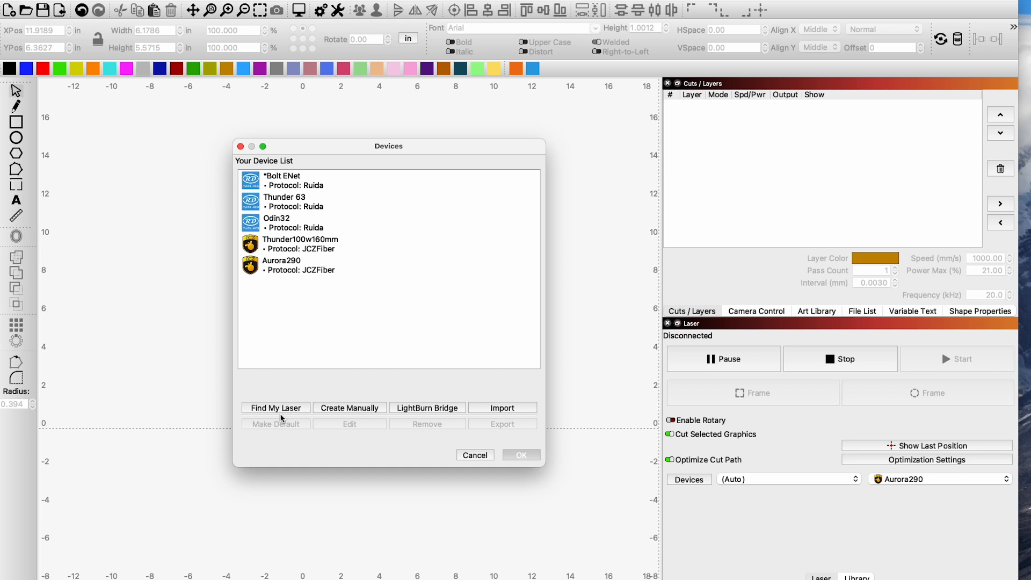
mouse_move(289, 418)
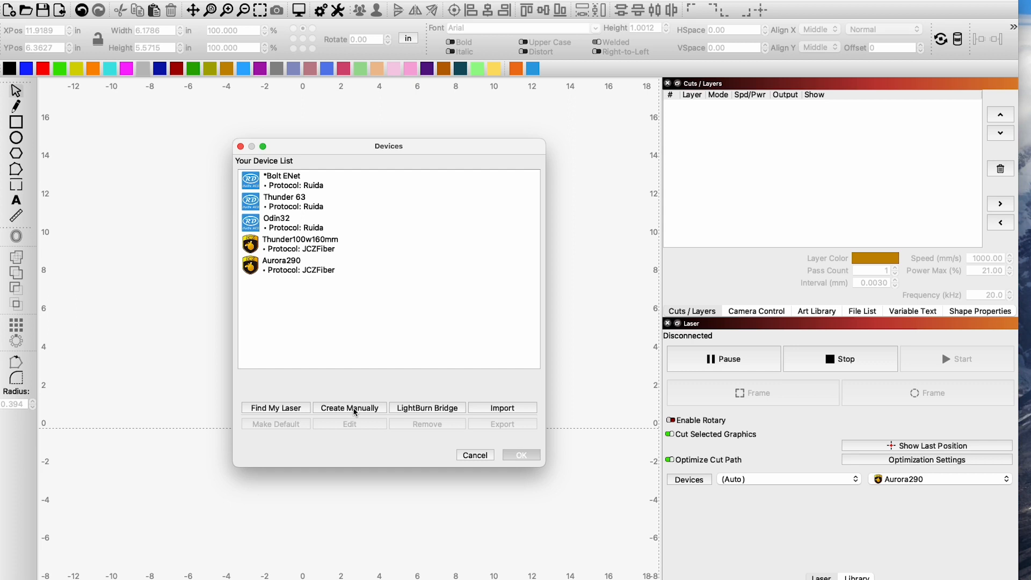
Step: Create a device manually with JCZFiber as the controller and continue to the EZCad import step
click(349, 408)
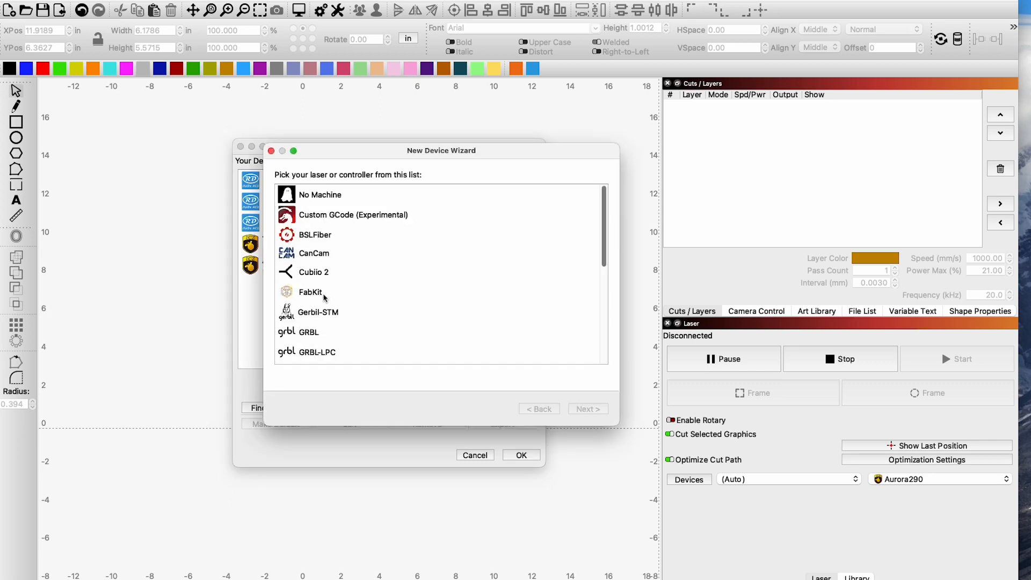
scroll(down, 3)
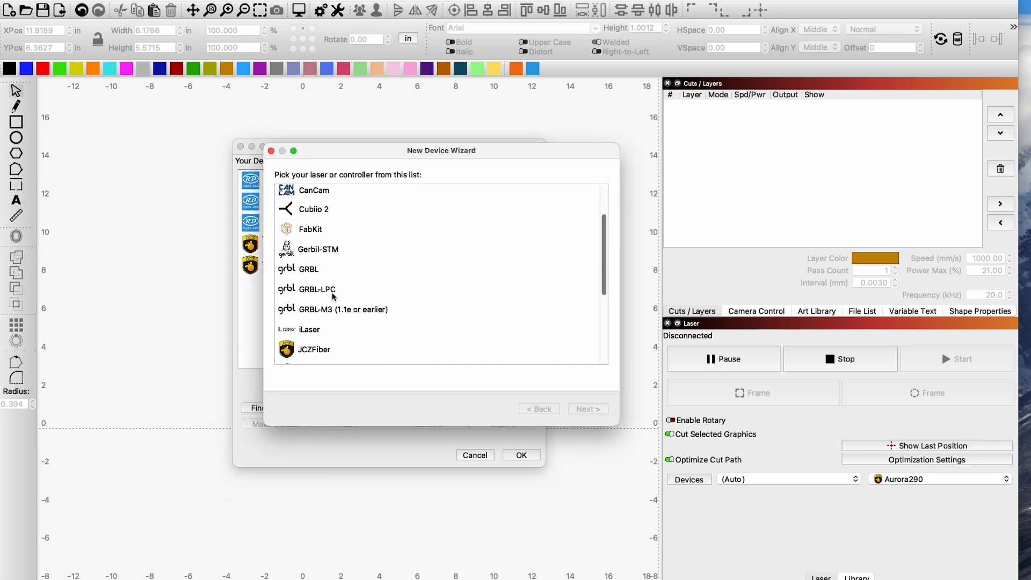
scroll(down, 3)
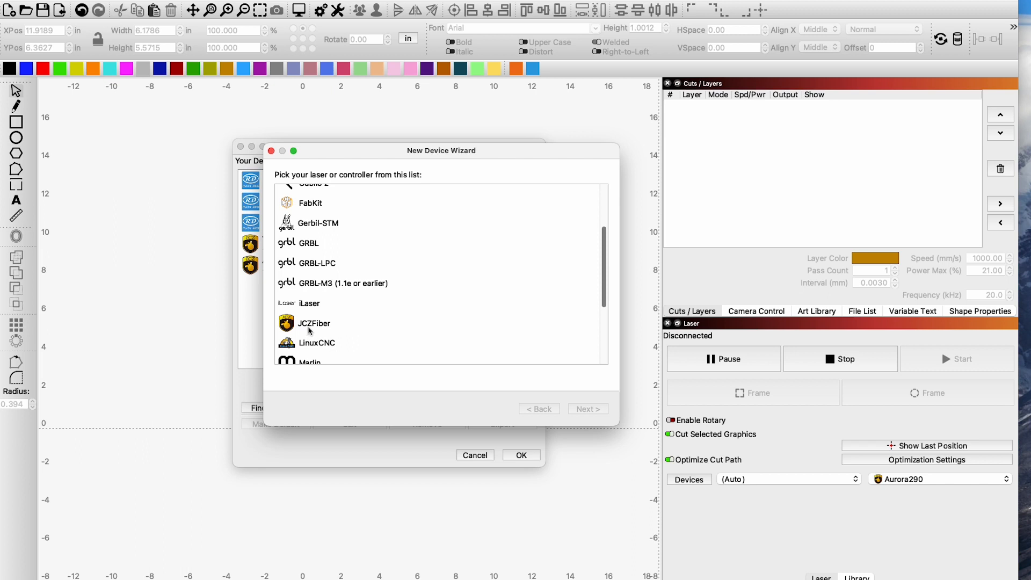
click(313, 323)
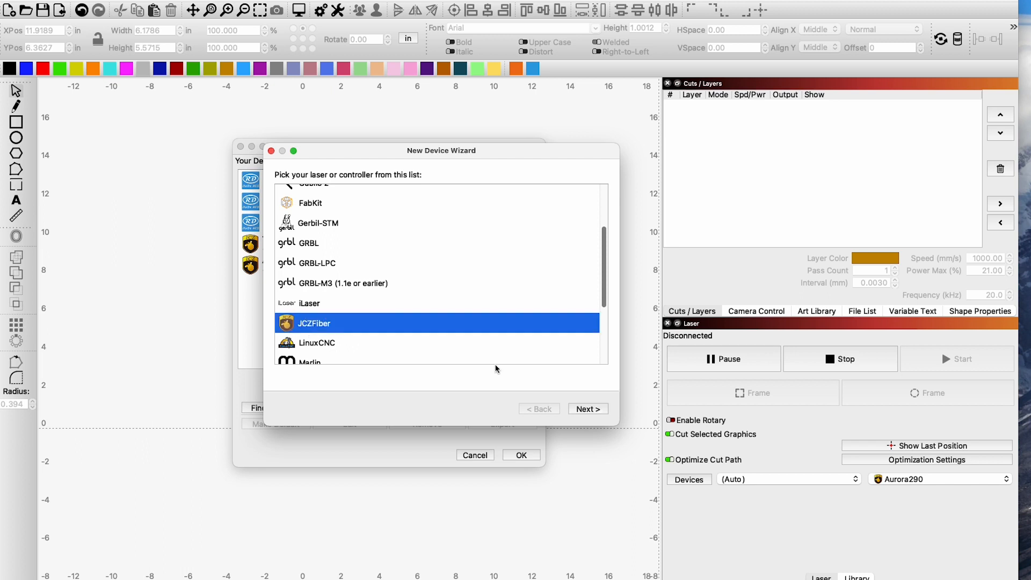
click(586, 408)
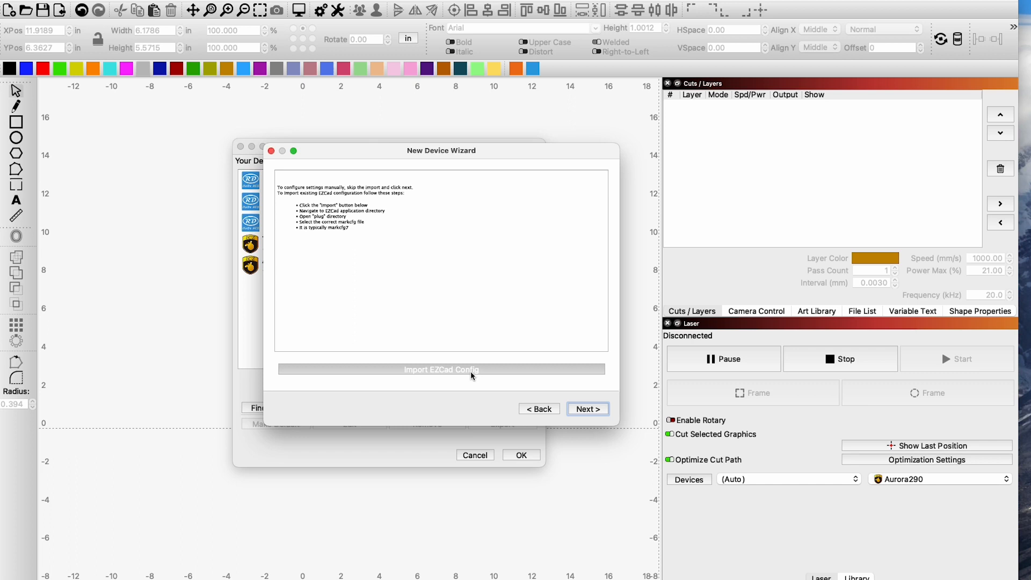
mouse_move(427, 376)
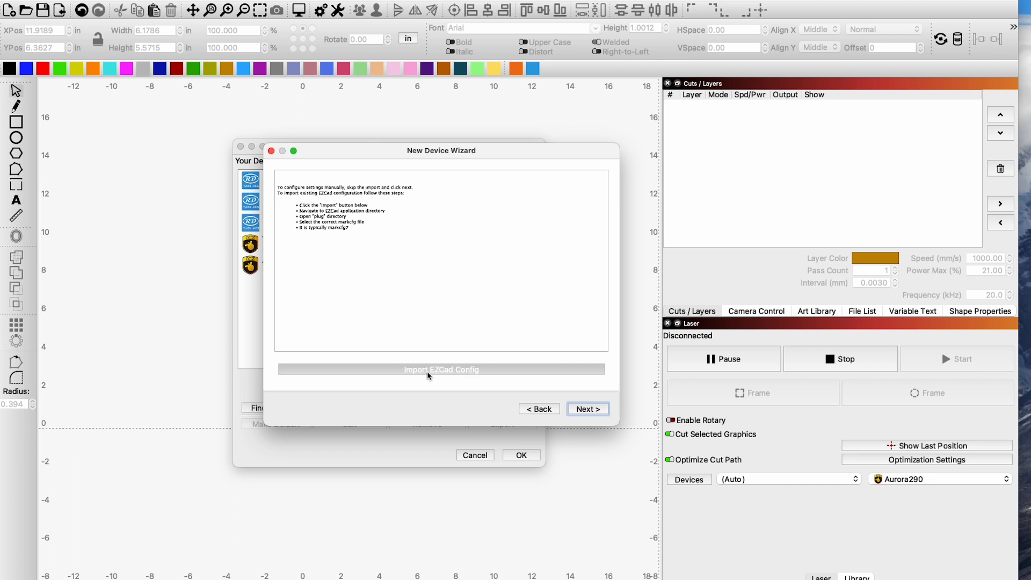
mouse_move(437, 376)
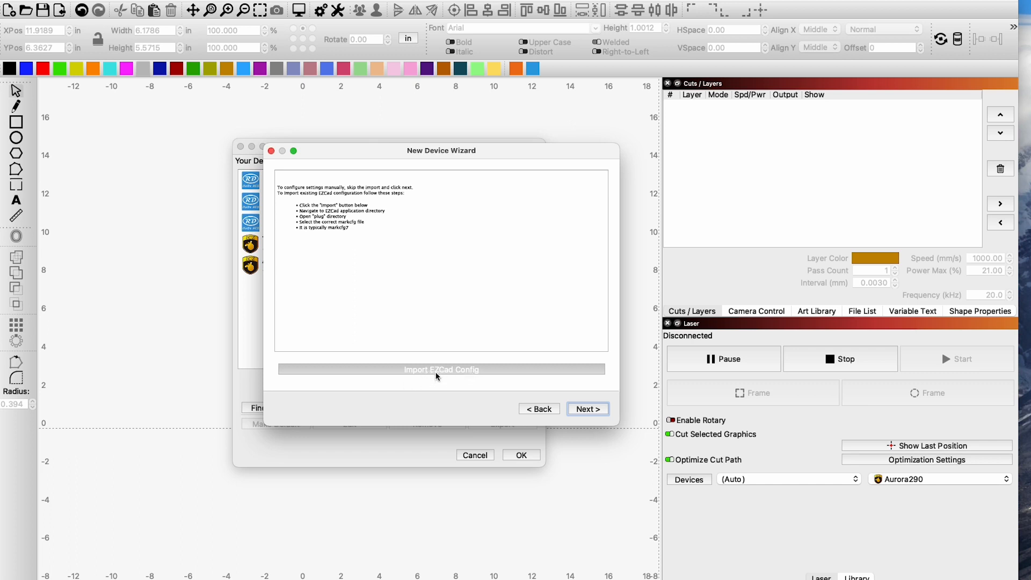
Step: Browse the THUNDER drive into AURORA 8 > Fiber software > EzCad2 > plug
click(441, 369)
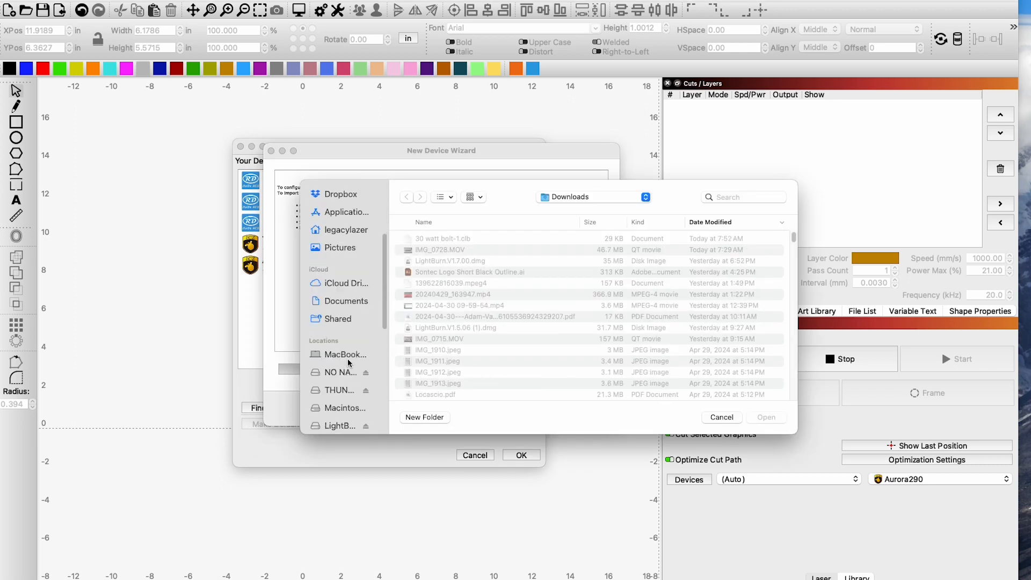
click(337, 362)
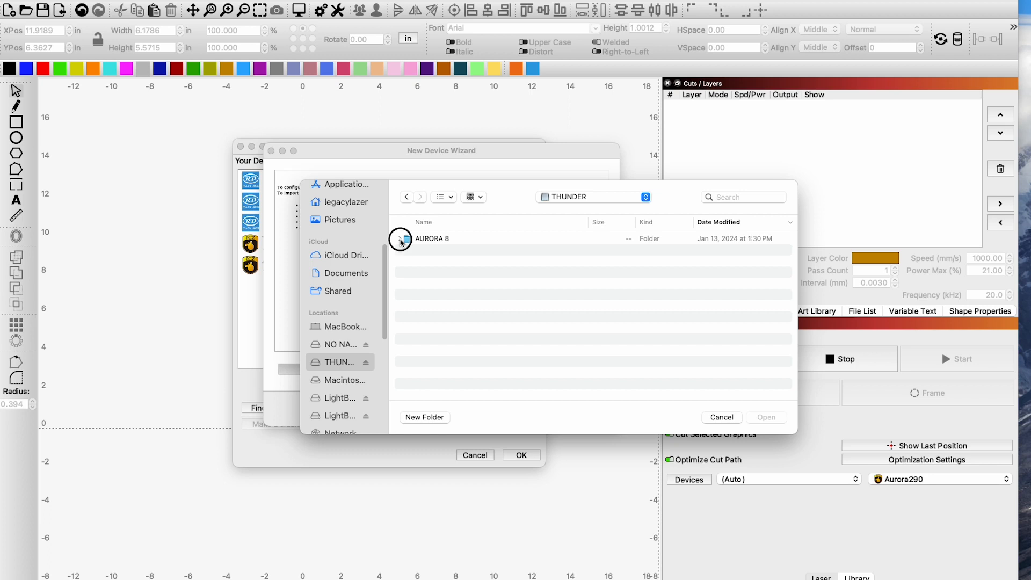
click(400, 238)
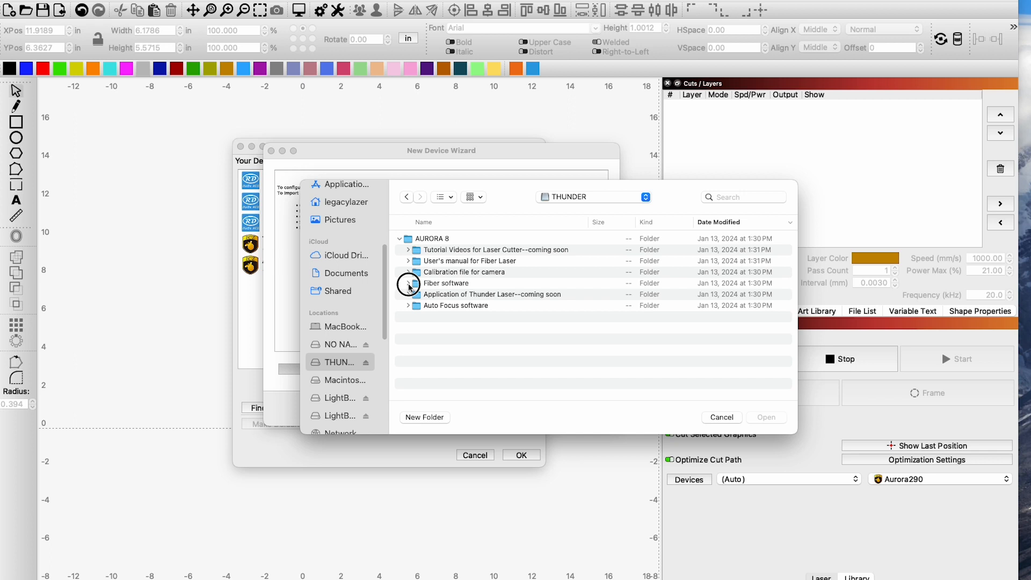
click(408, 282)
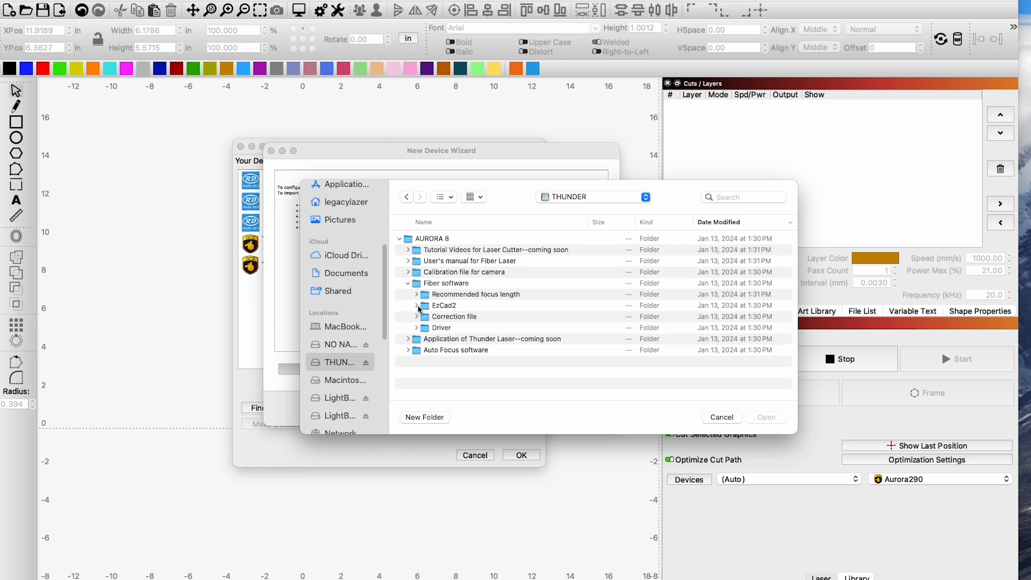
click(417, 305)
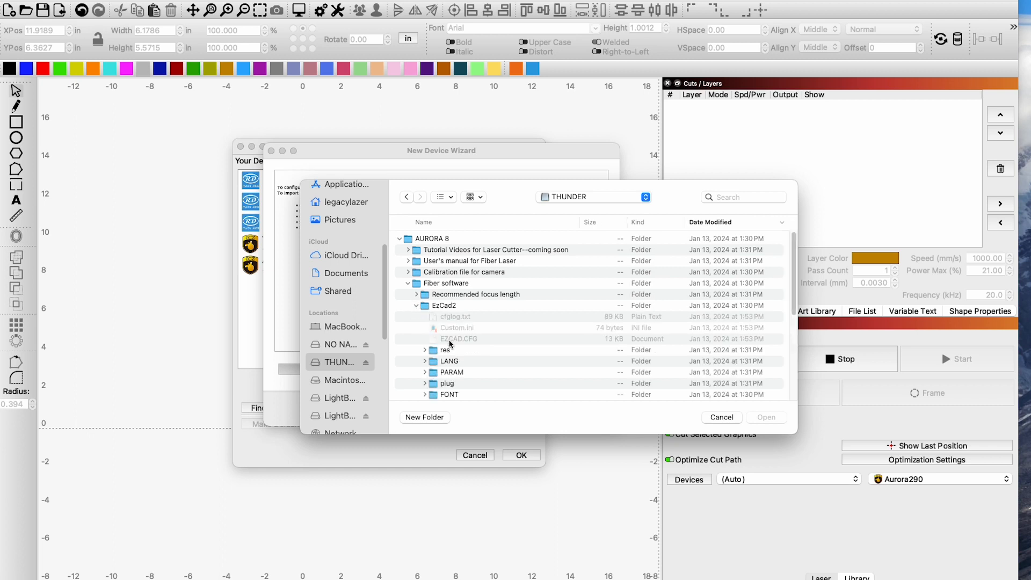
scroll(down, 3)
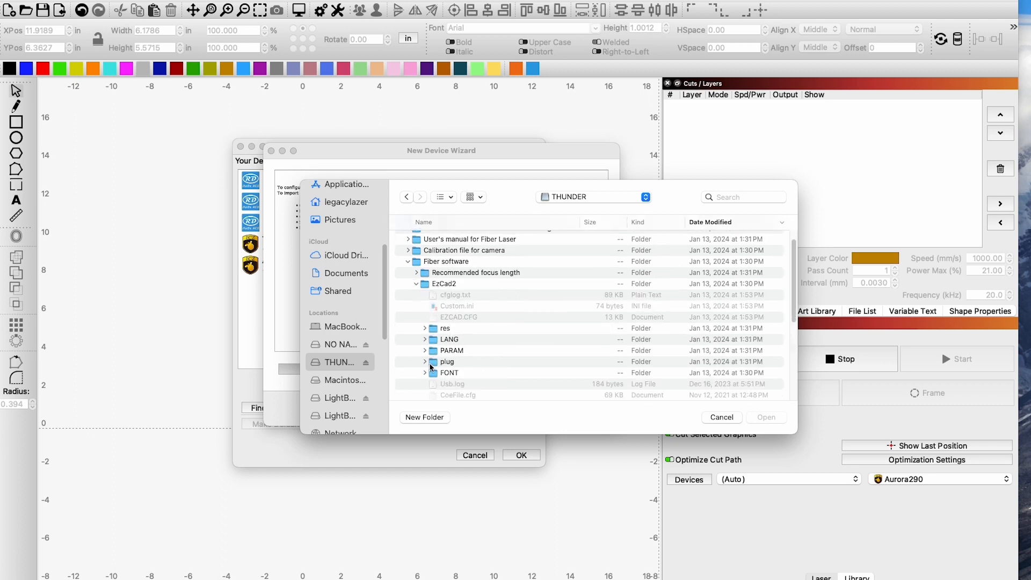
click(425, 362)
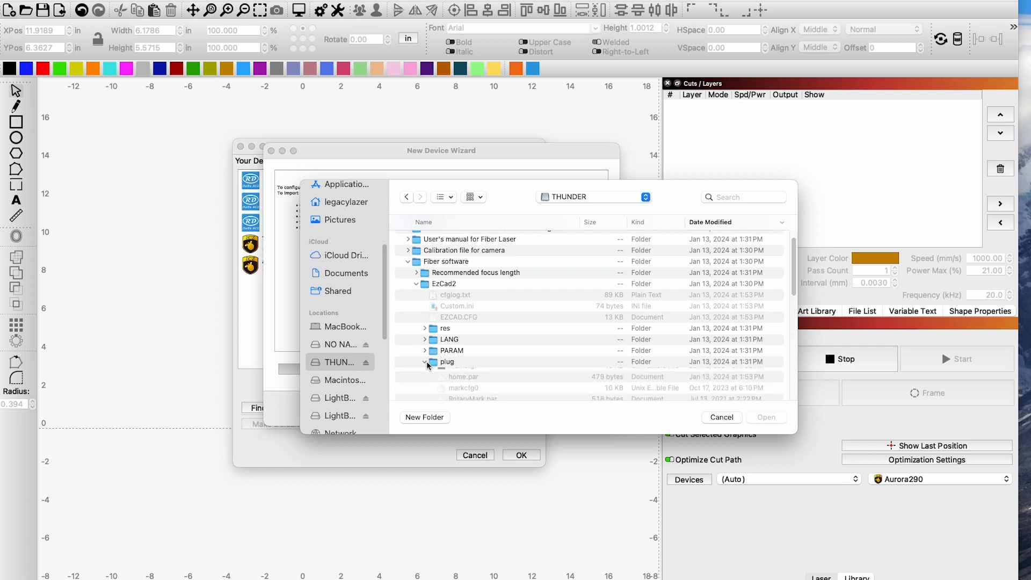
Step: Import the markcfg0 EZCad configuration file into the new device setup
scroll(down, 3)
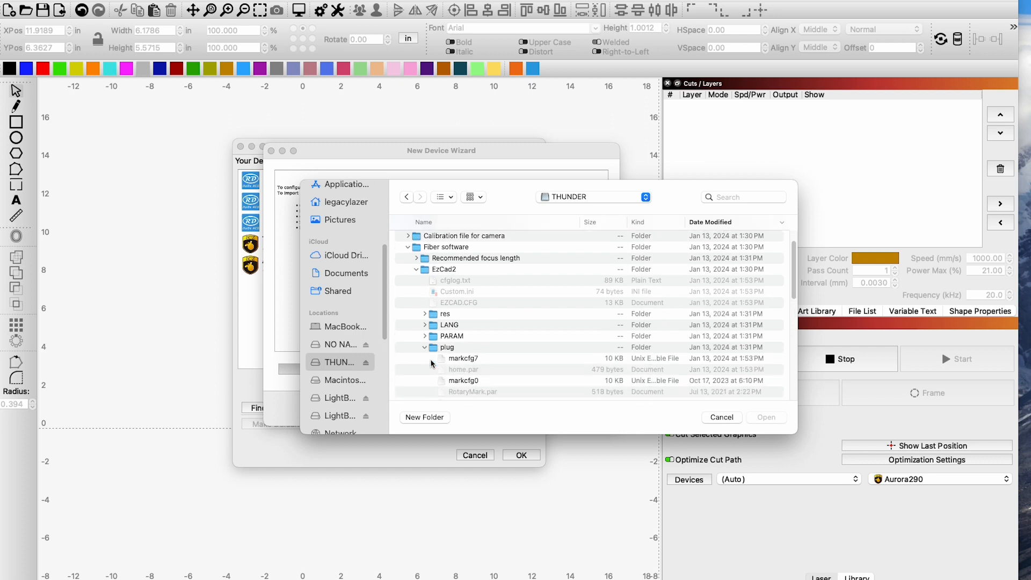
scroll(down, 3)
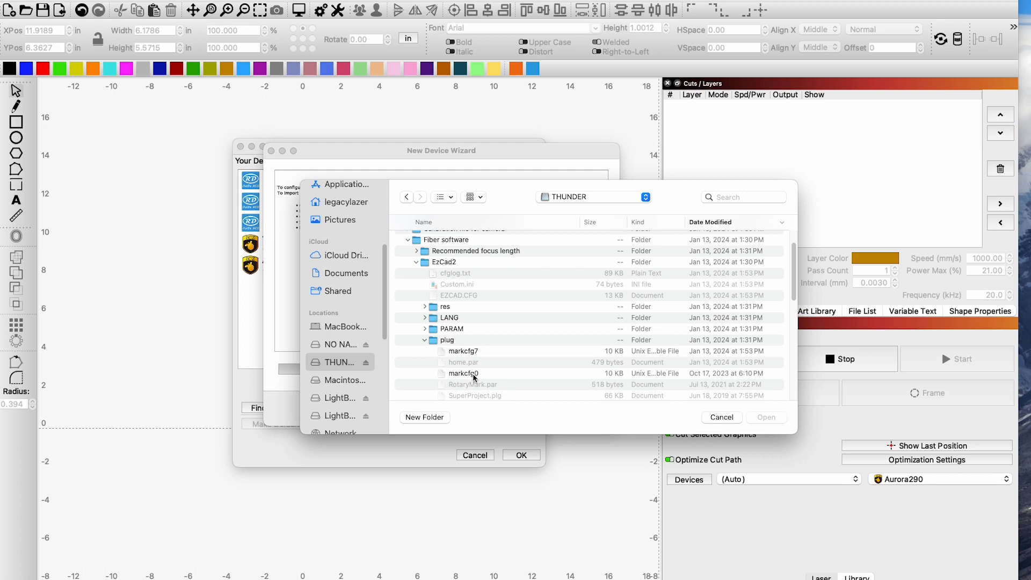
click(464, 373)
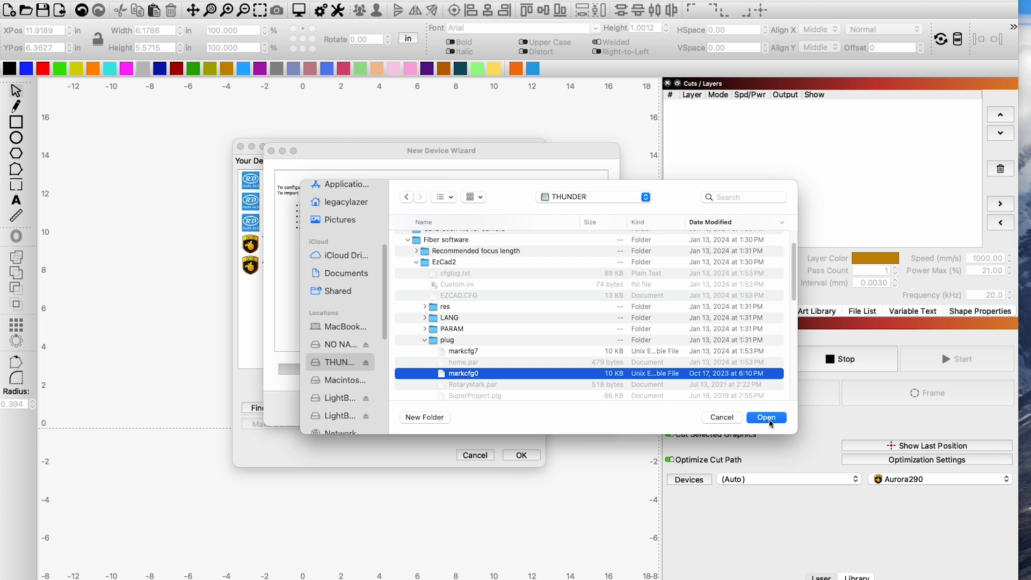
click(765, 417)
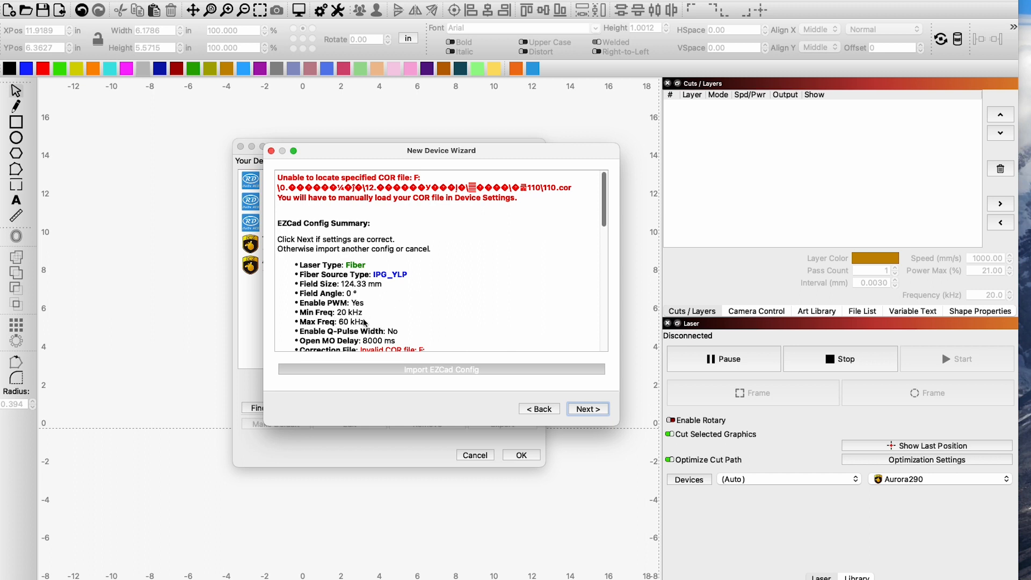
mouse_move(333, 318)
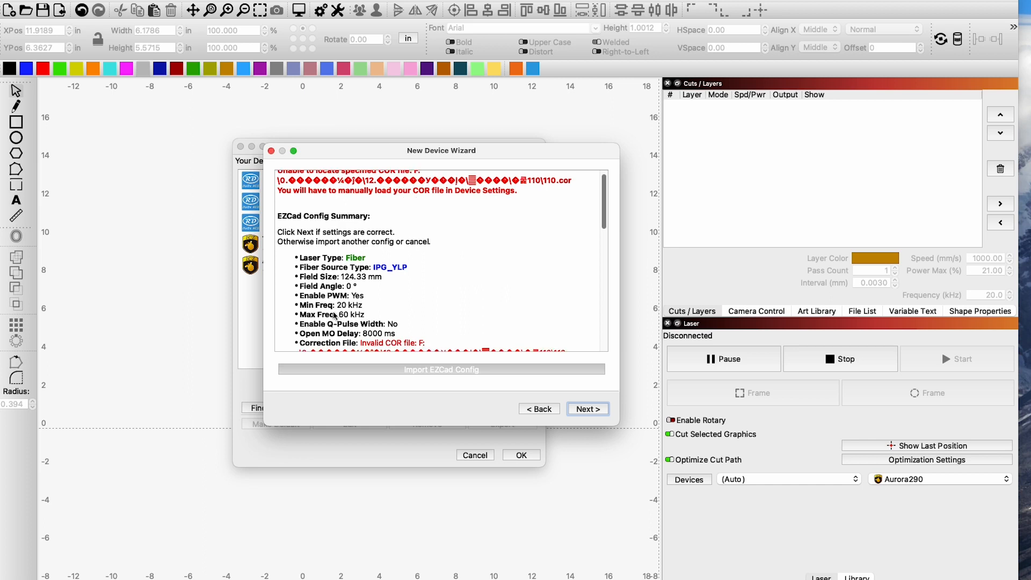
Step: Review the config summary with its invalid COR file warning and continue to device naming
scroll(down, 3)
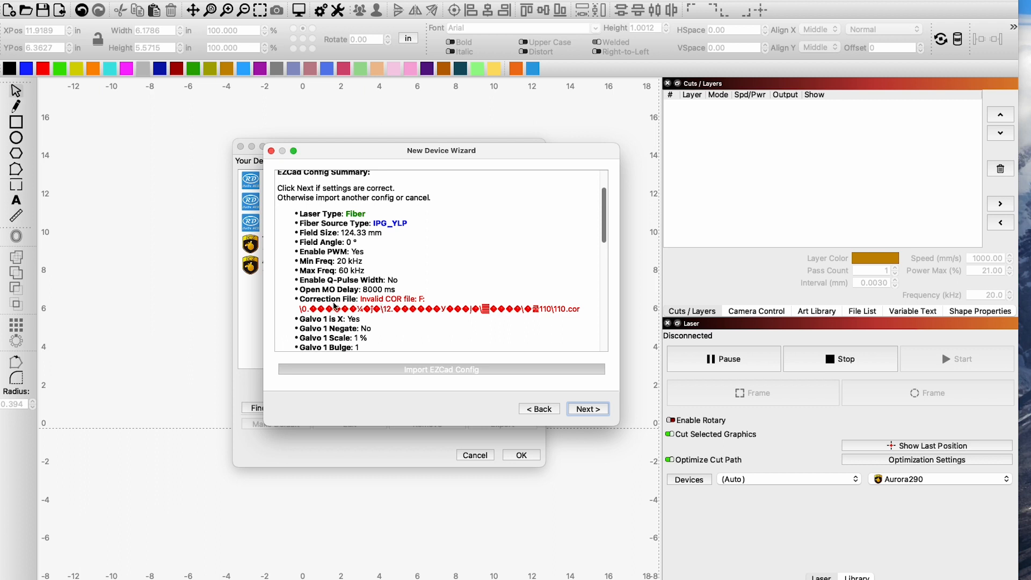
mouse_move(416, 300)
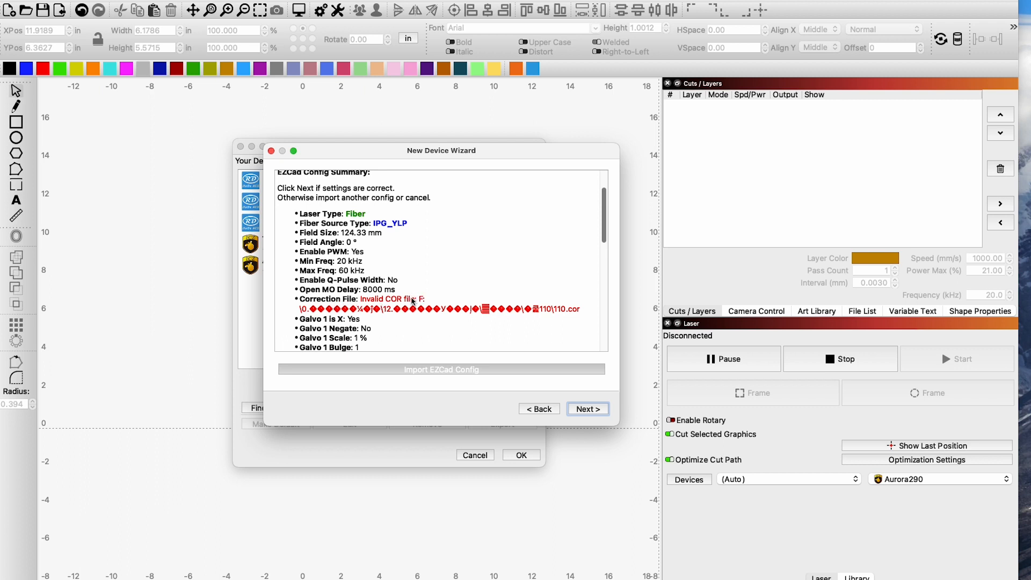
mouse_move(411, 301)
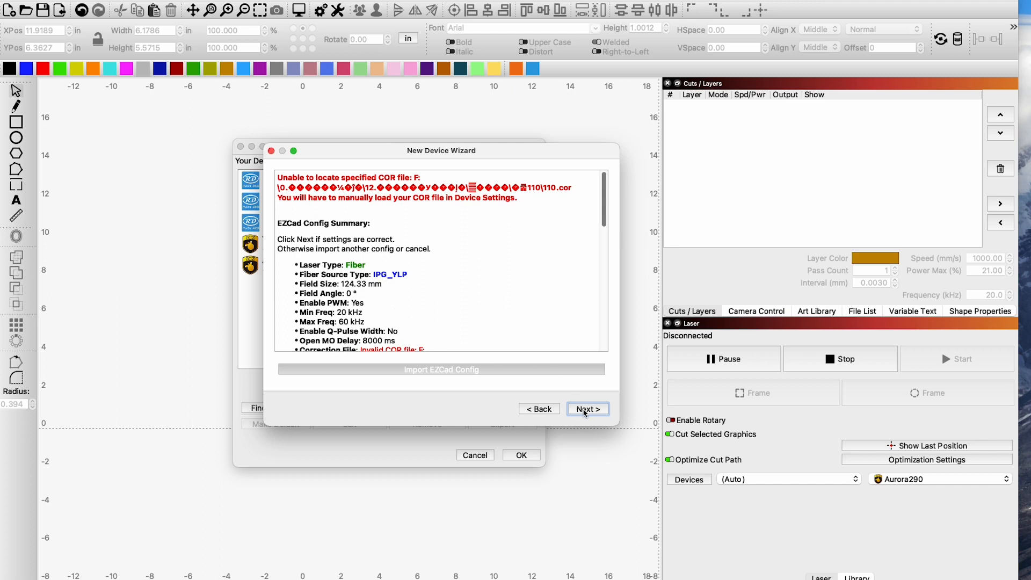
click(587, 408)
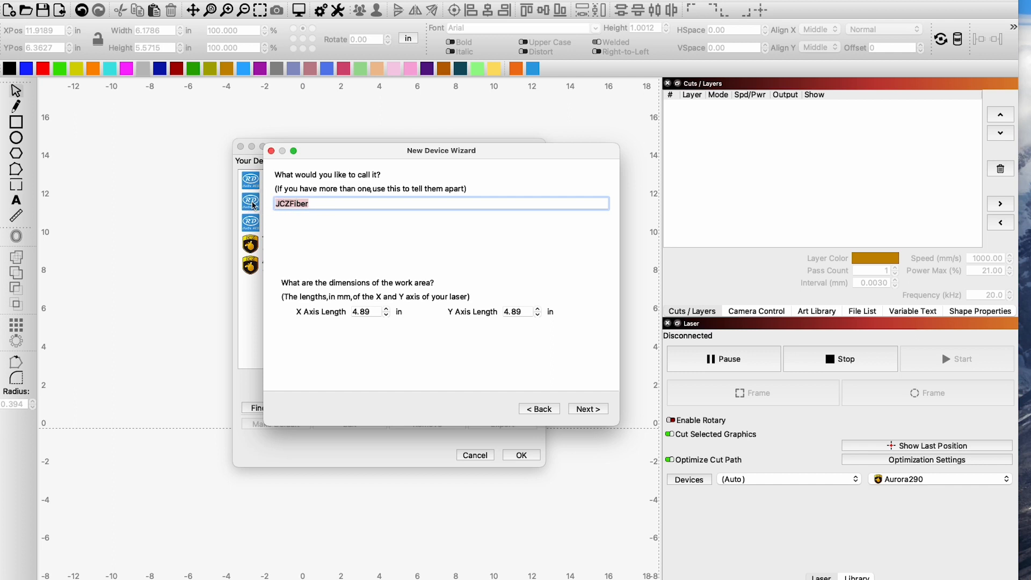
Step: Name the device 'Aurora 100w 160', keep the 4.89 in work area, and finish creating it
text(Asu)
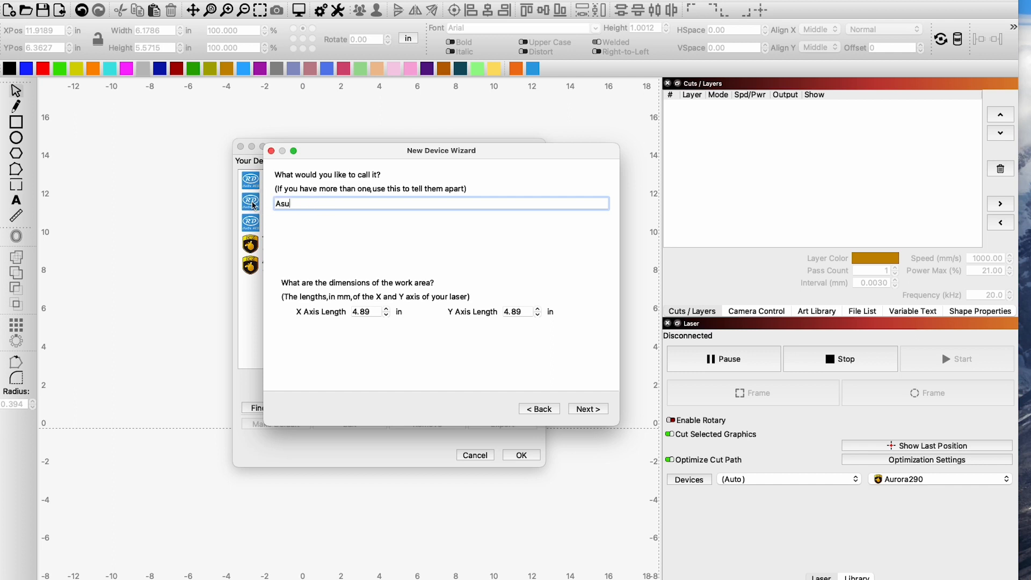
text(Aurora)
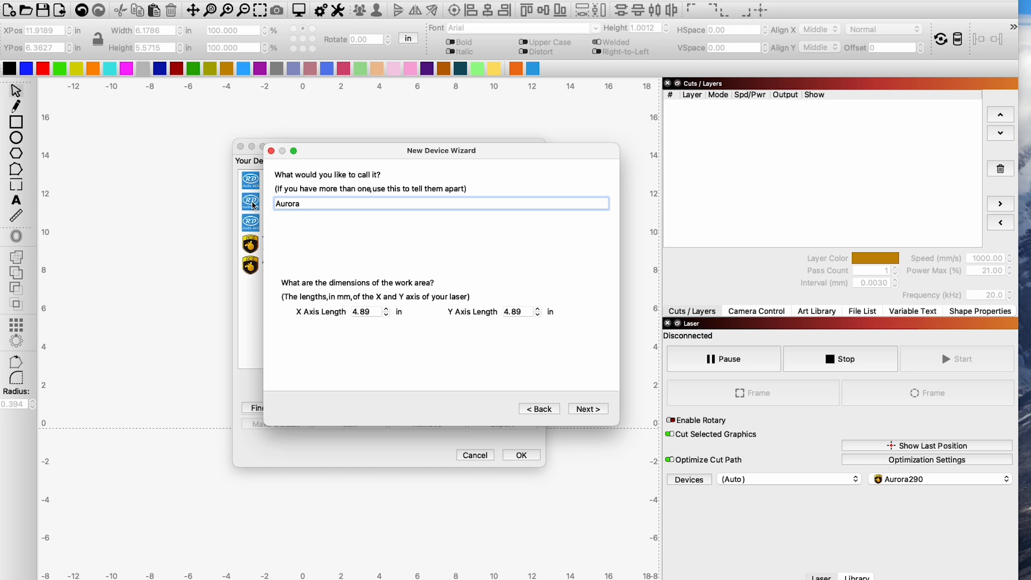
text(100w)
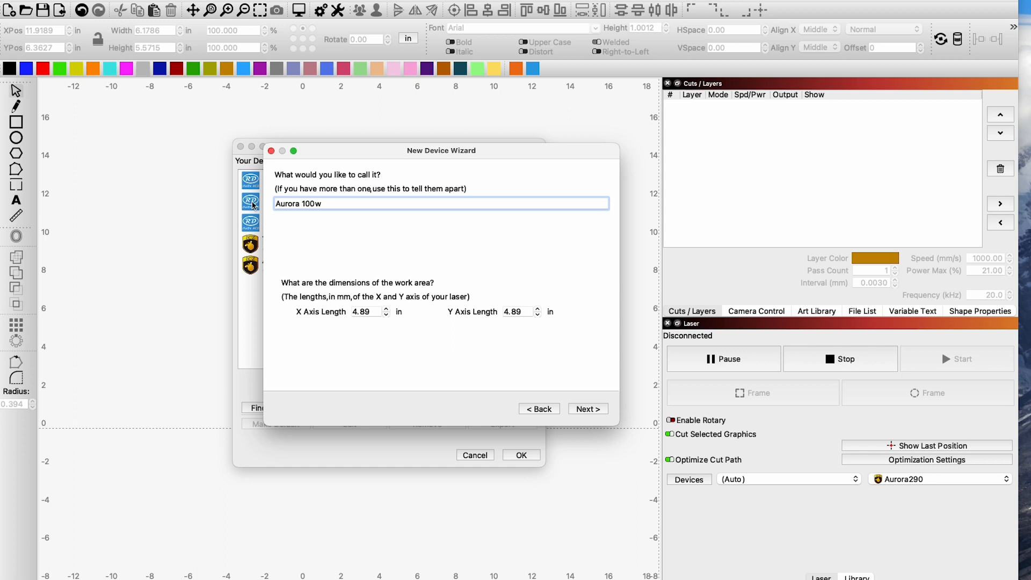
text(16)
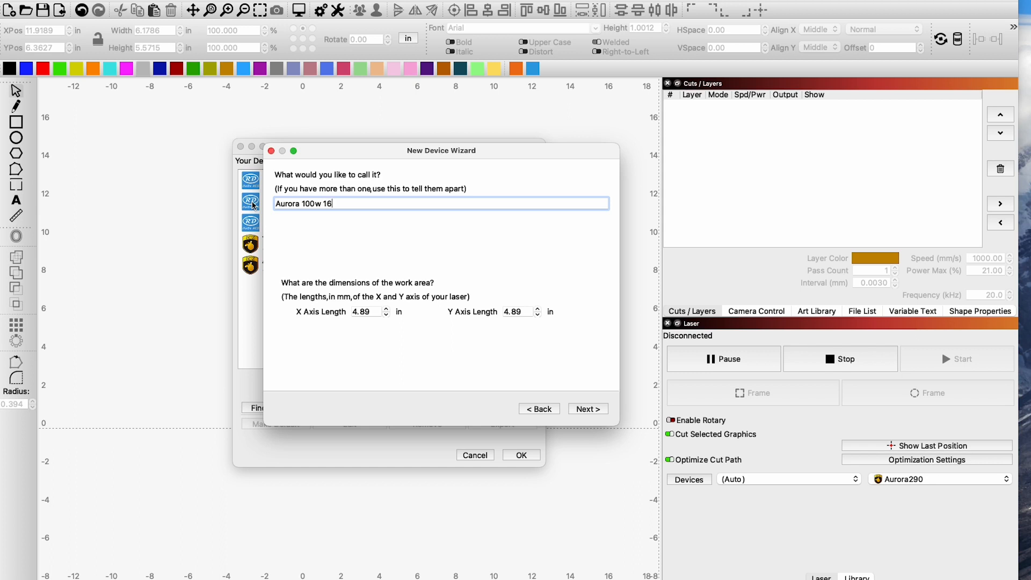
text(0)
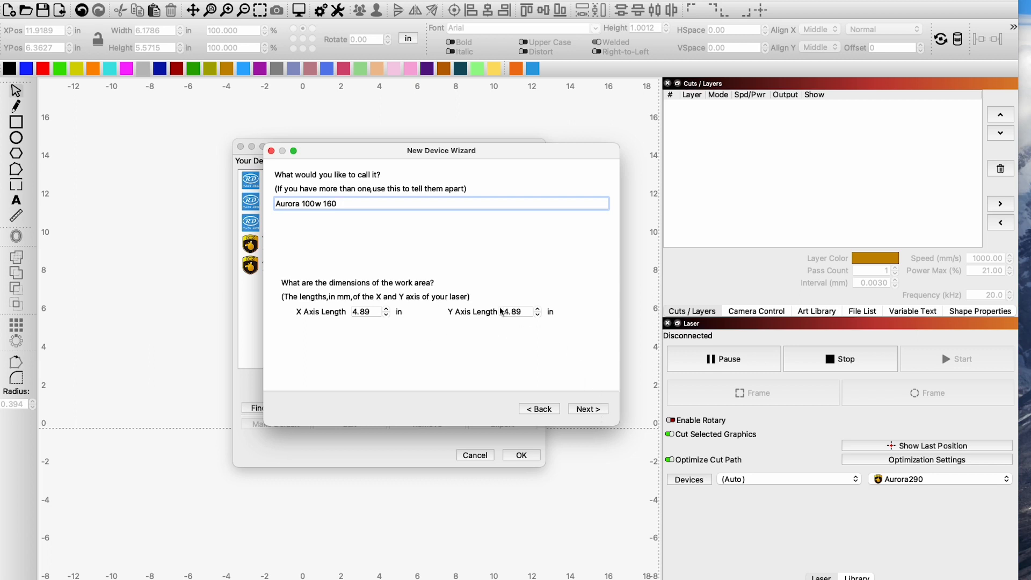
mouse_move(403, 319)
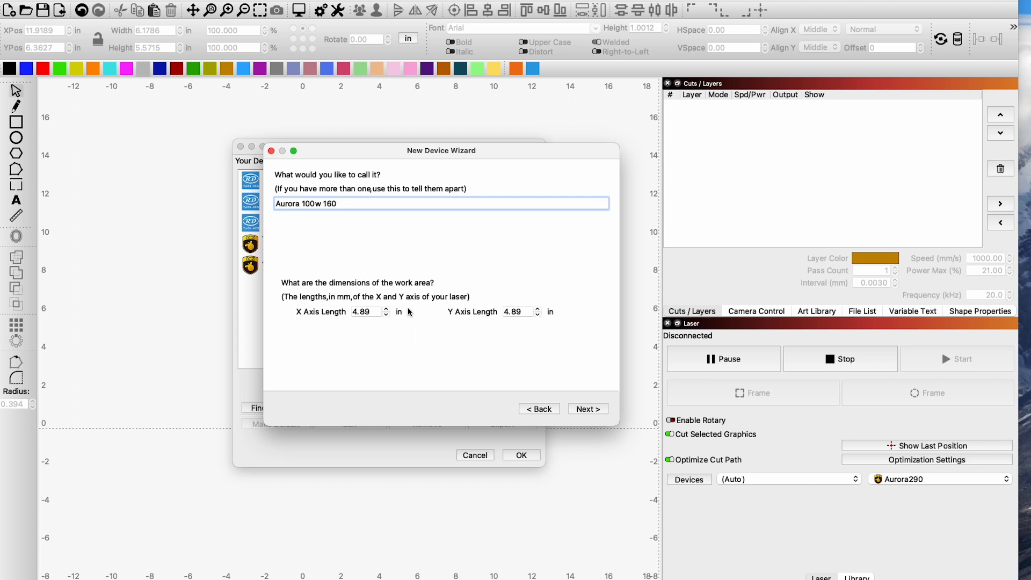
mouse_move(554, 377)
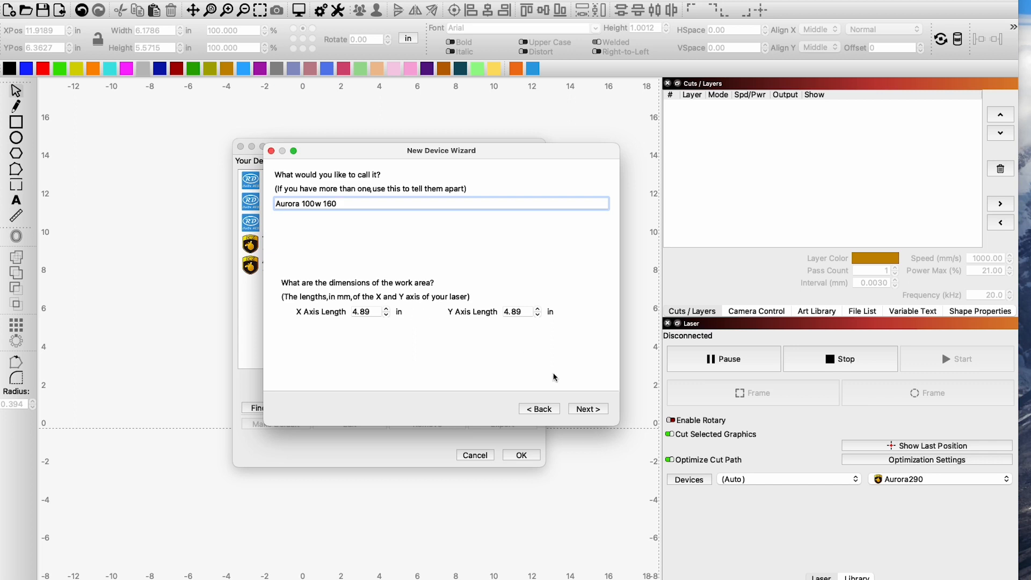
click(587, 408)
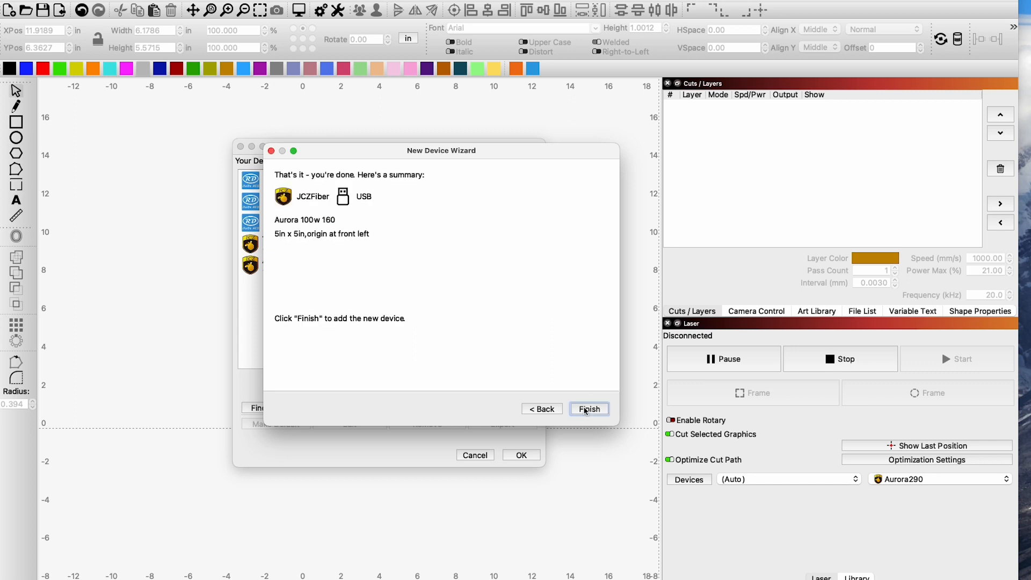
click(587, 408)
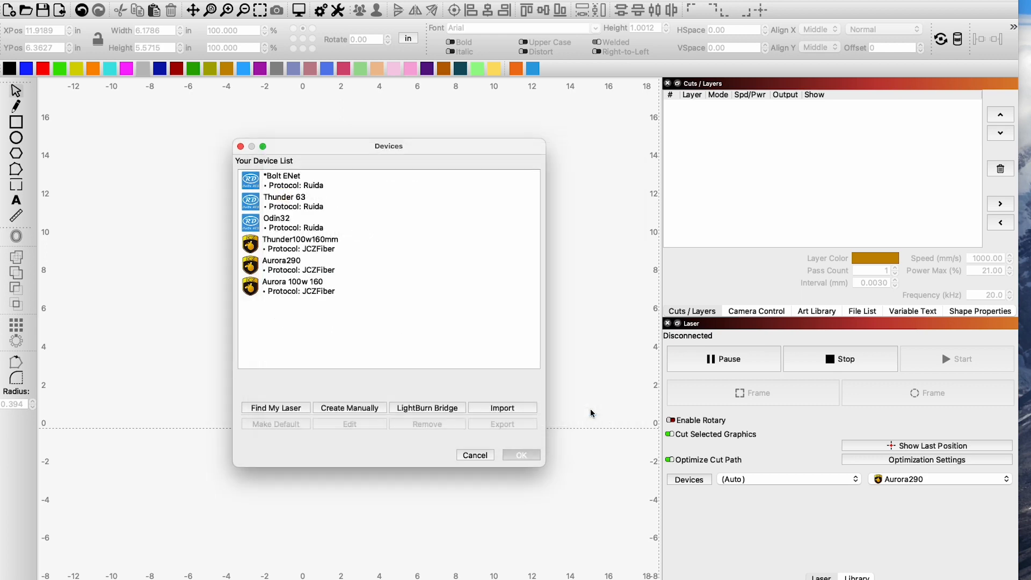
Step: Close the Devices window and make Aurora 100w 160 the active laser
click(520, 454)
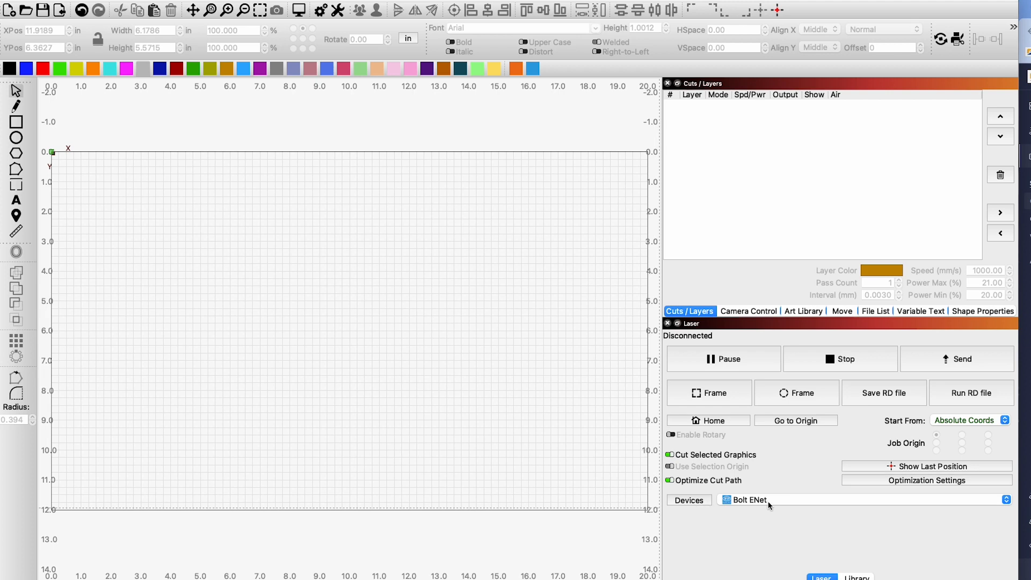
click(746, 500)
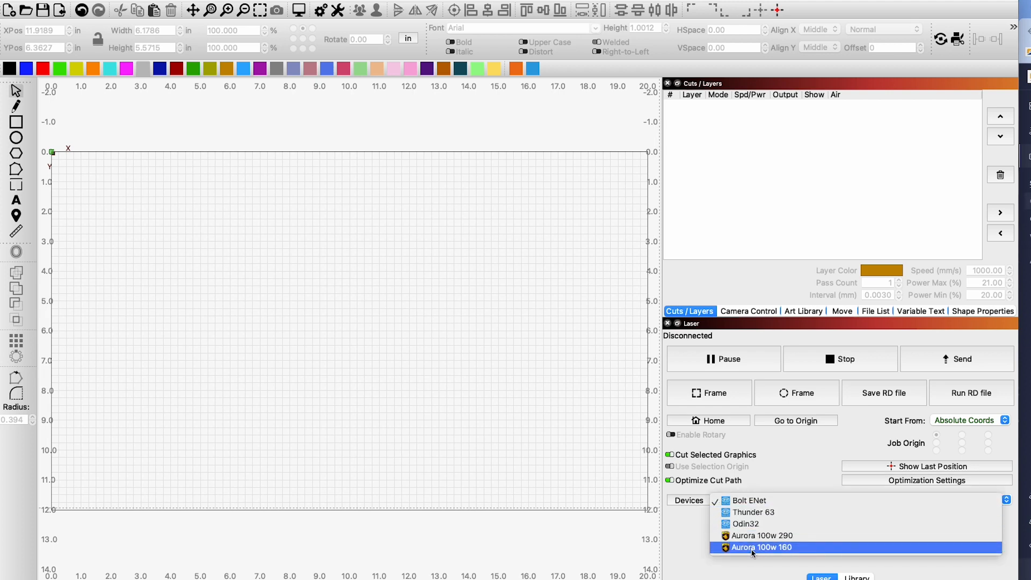
mouse_move(811, 554)
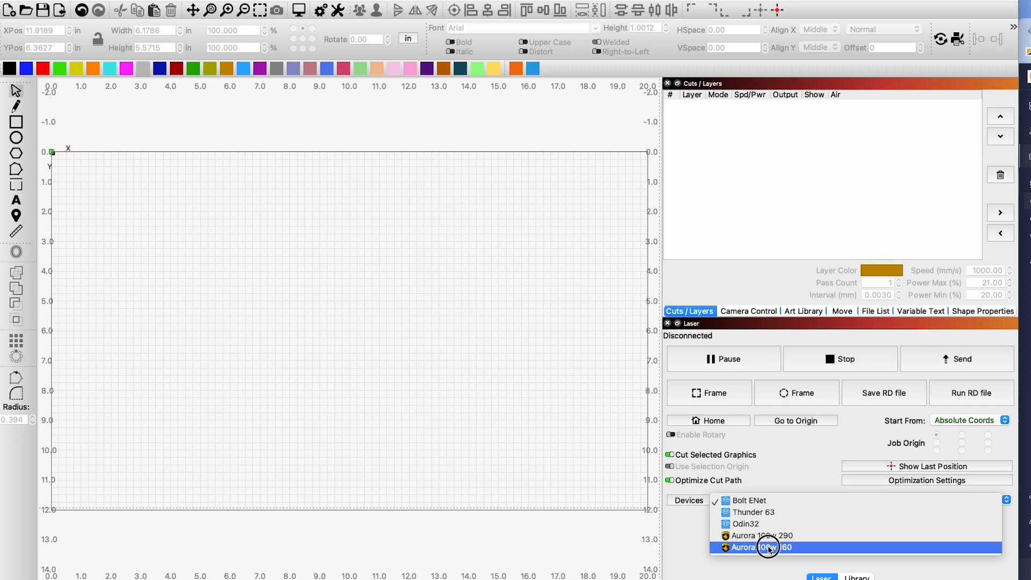
click(762, 547)
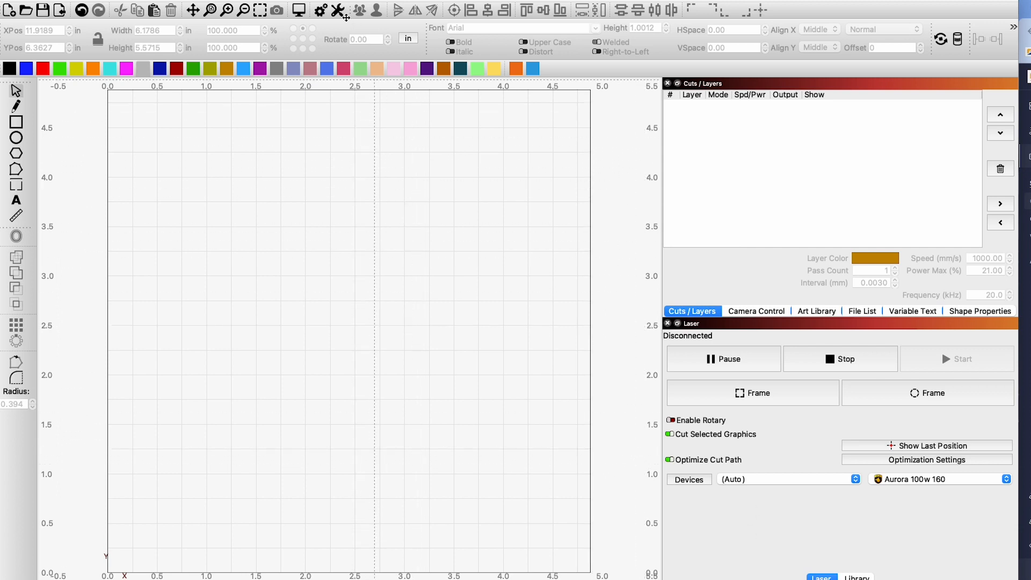
click(338, 11)
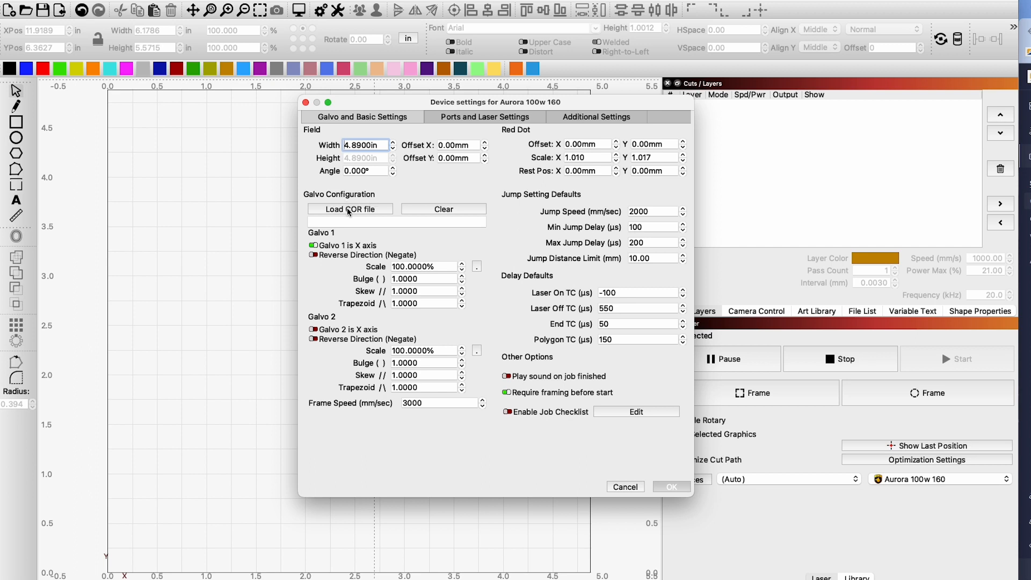
mouse_move(368, 216)
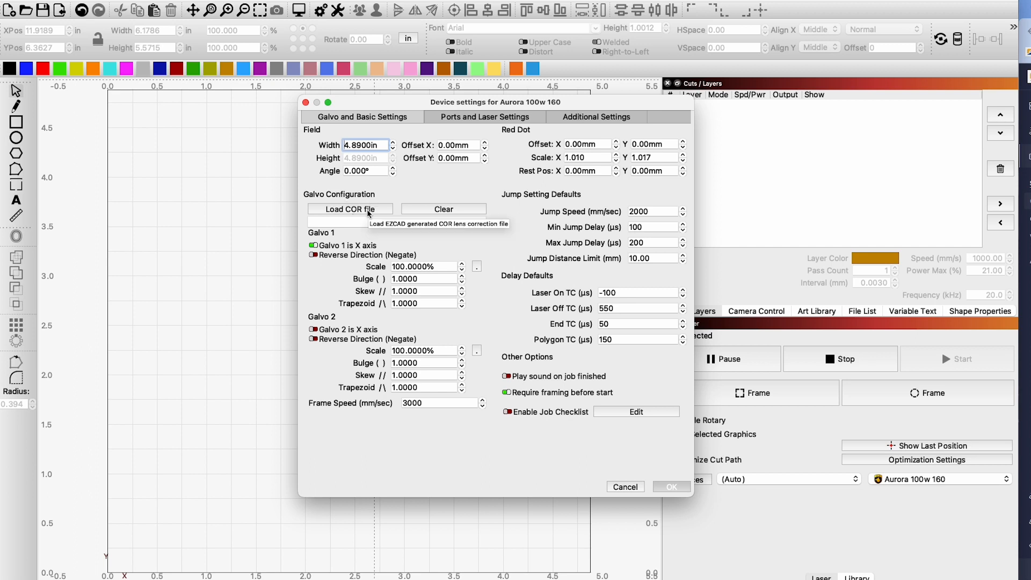
click(350, 209)
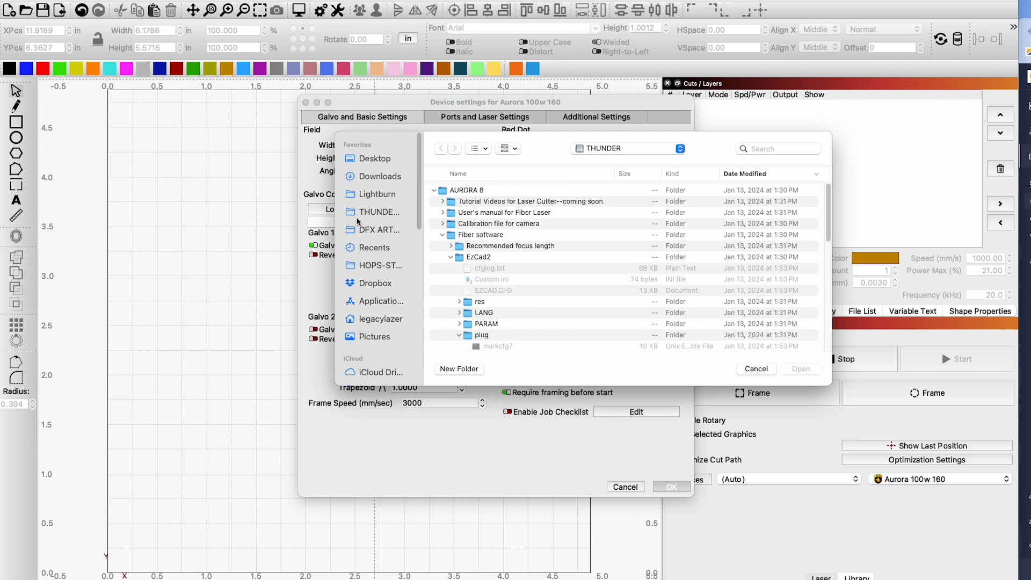
click(478, 257)
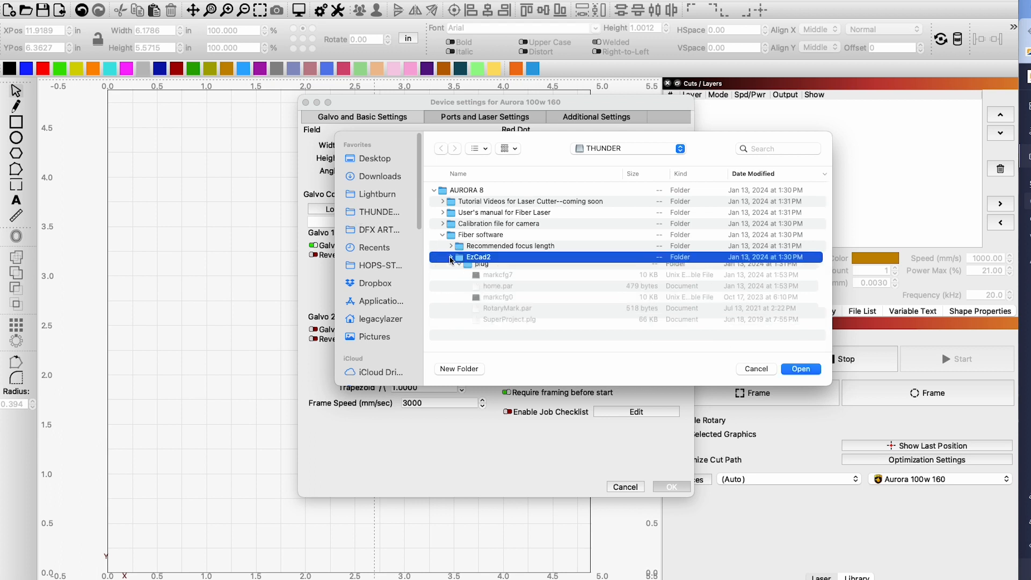
click(450, 256)
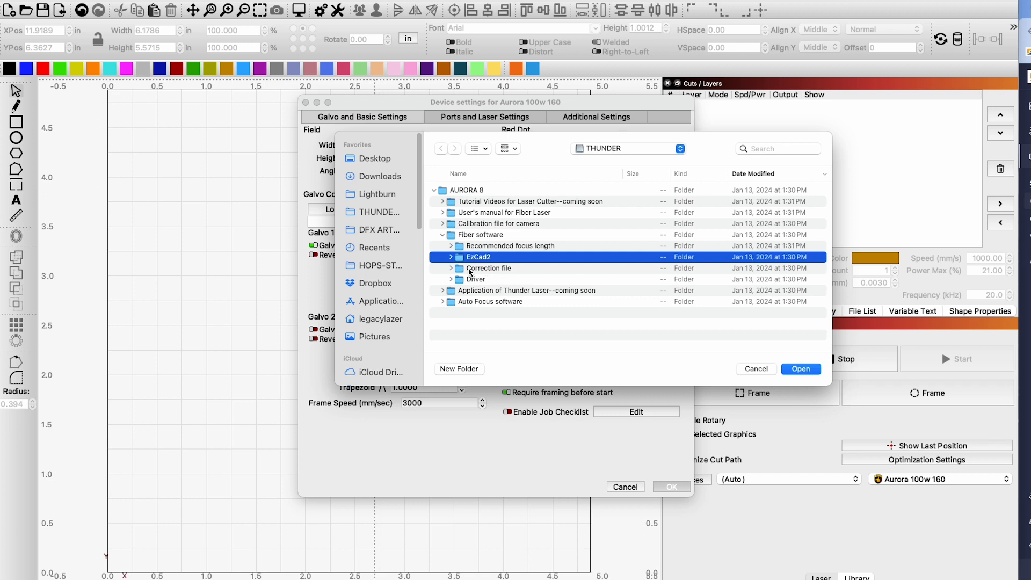
mouse_move(471, 272)
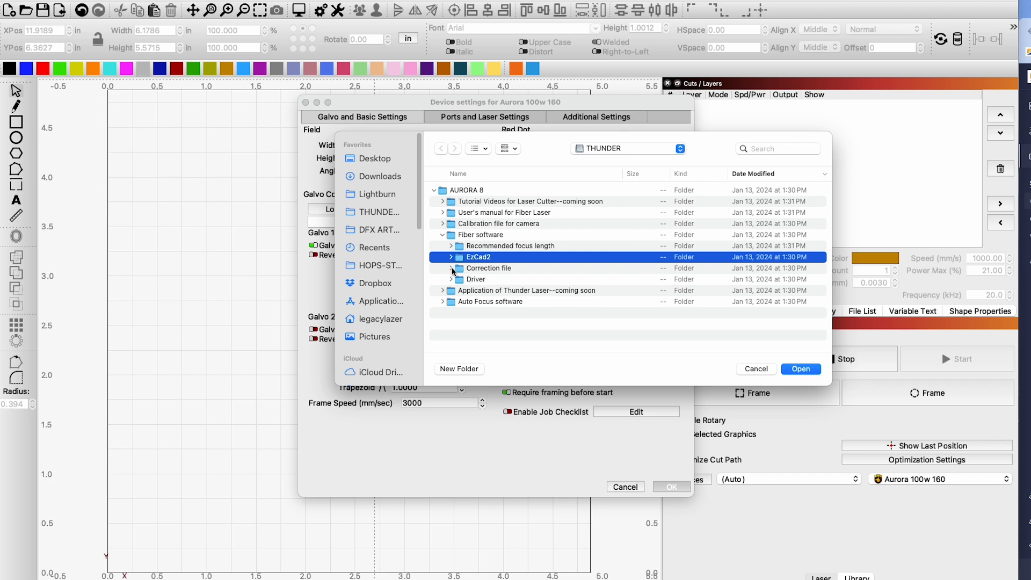
click(442, 267)
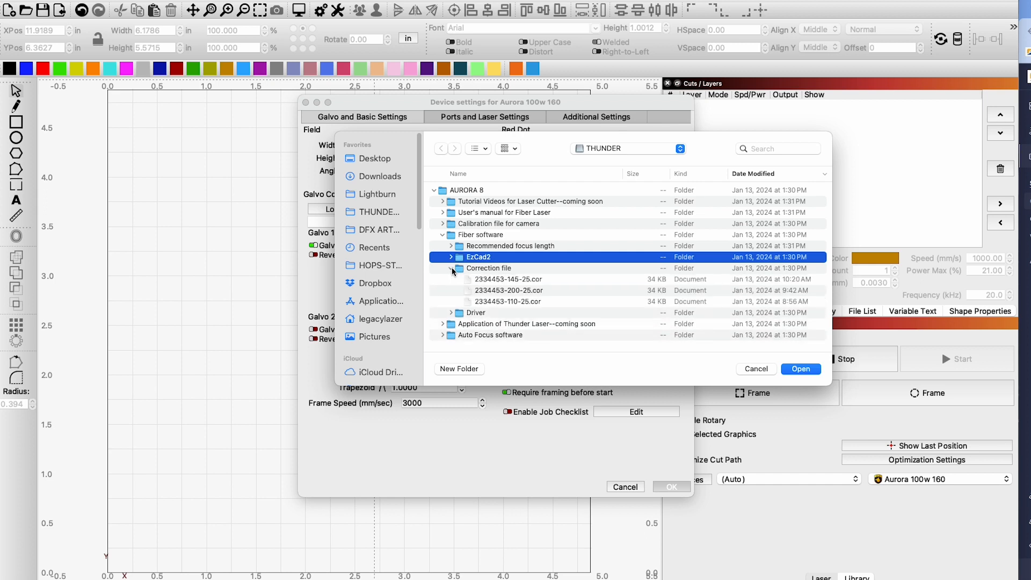
mouse_move(560, 296)
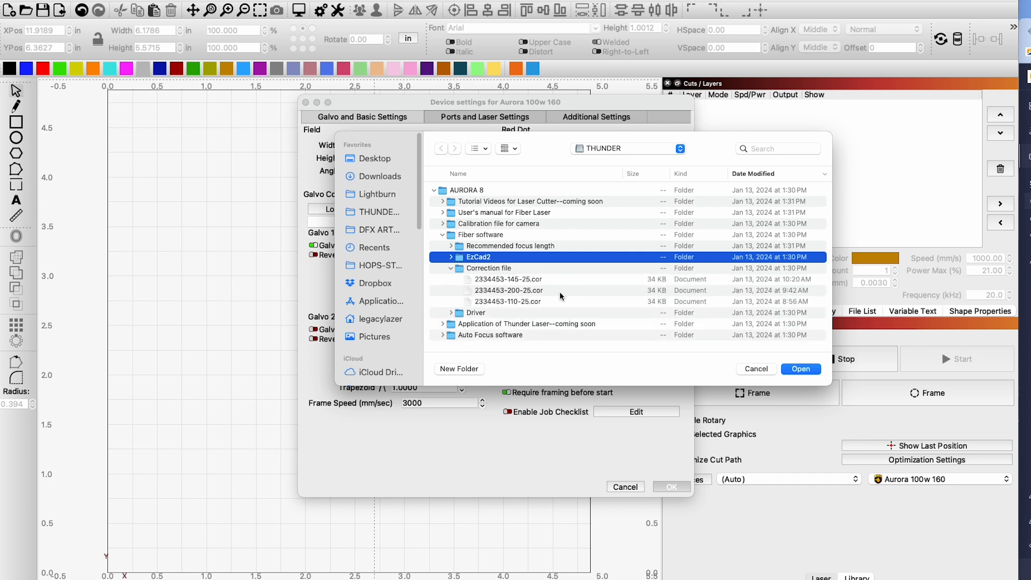
mouse_move(516, 304)
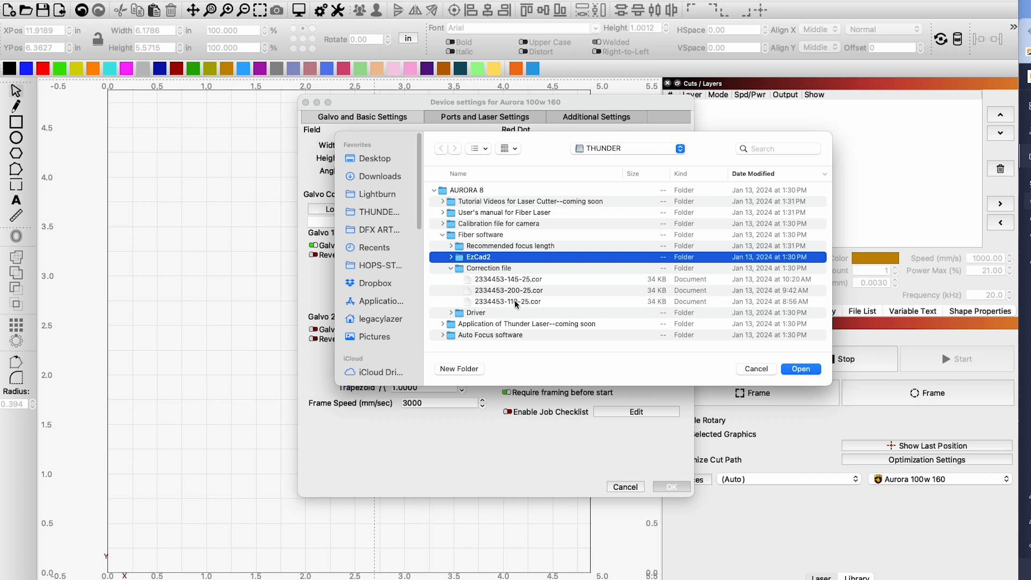
mouse_move(534, 307)
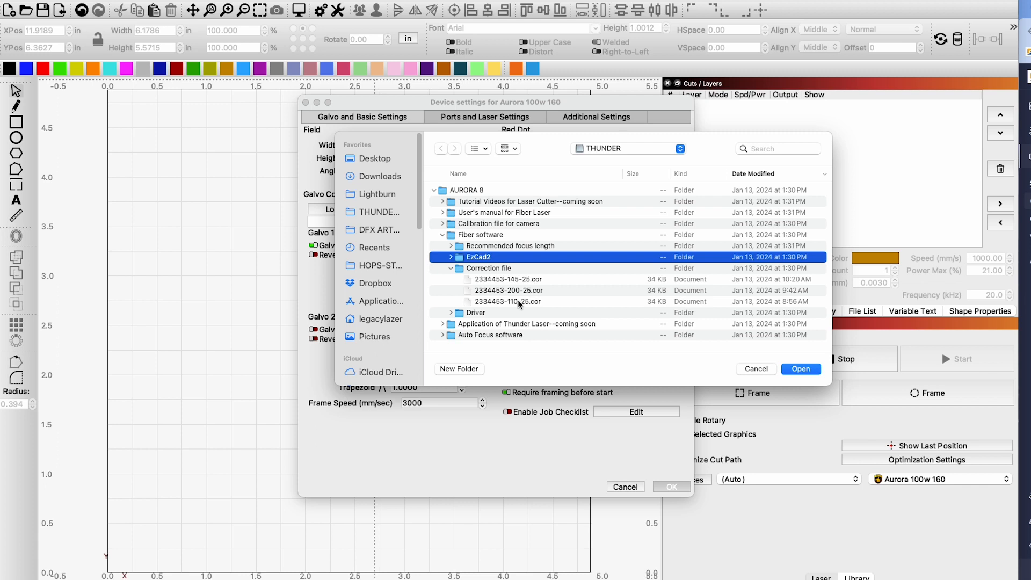
mouse_move(519, 306)
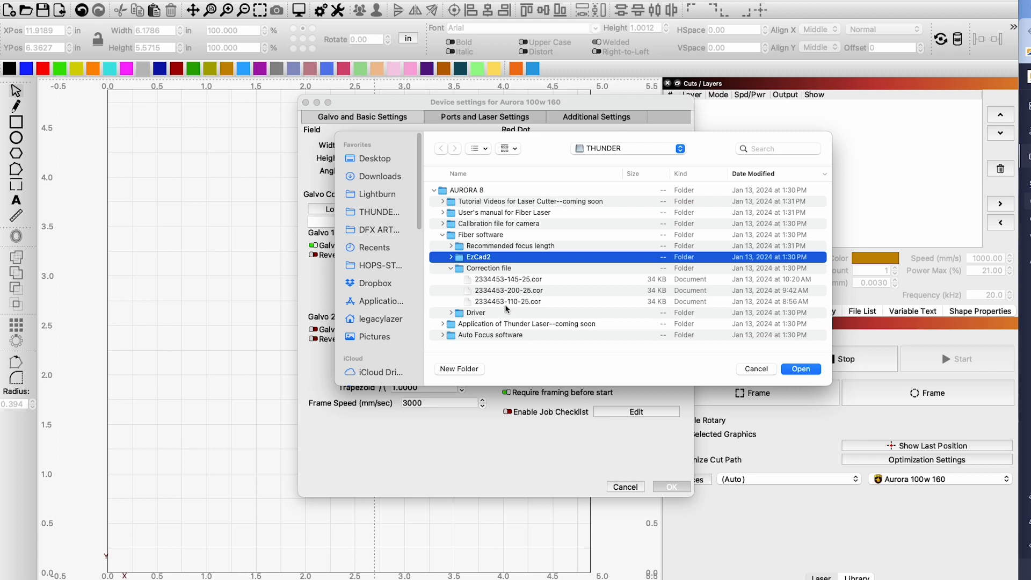
mouse_move(512, 308)
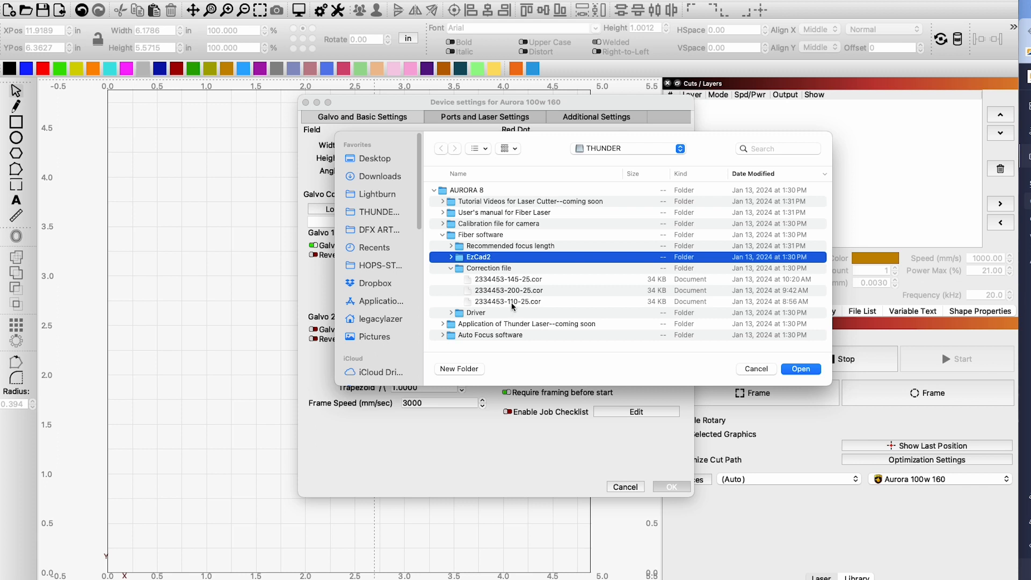
mouse_move(511, 308)
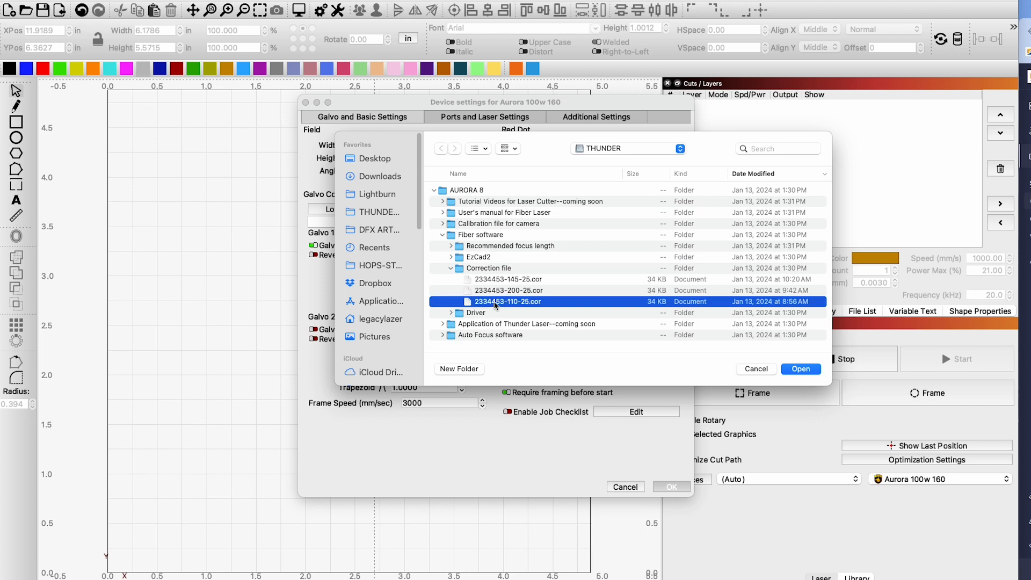
mouse_move(566, 316)
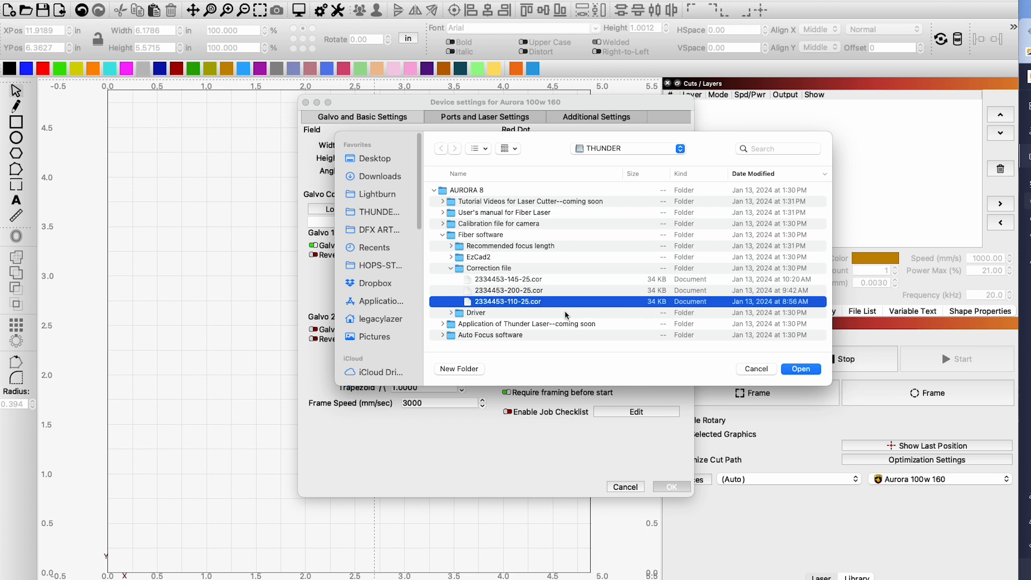
mouse_move(533, 307)
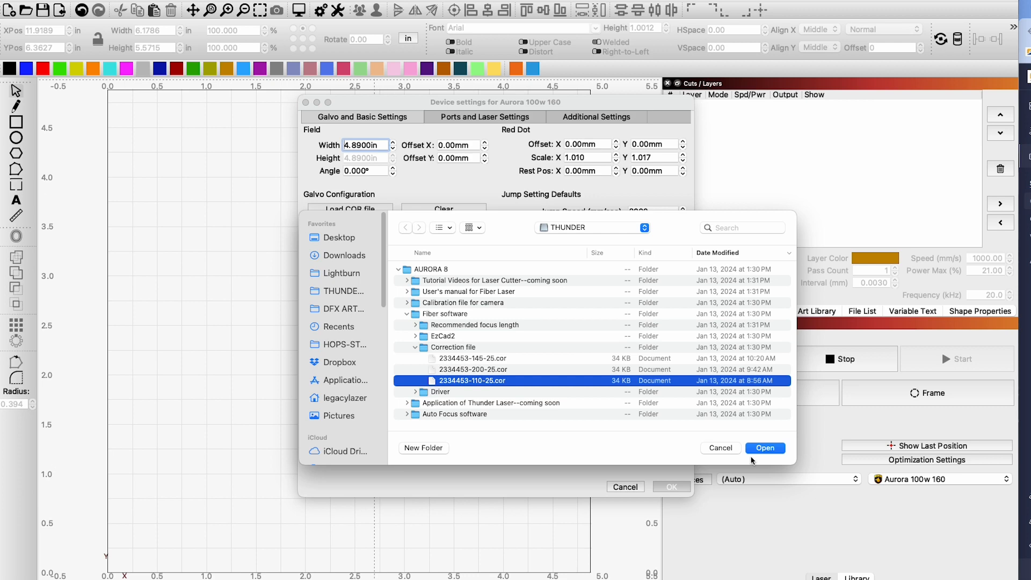
click(764, 447)
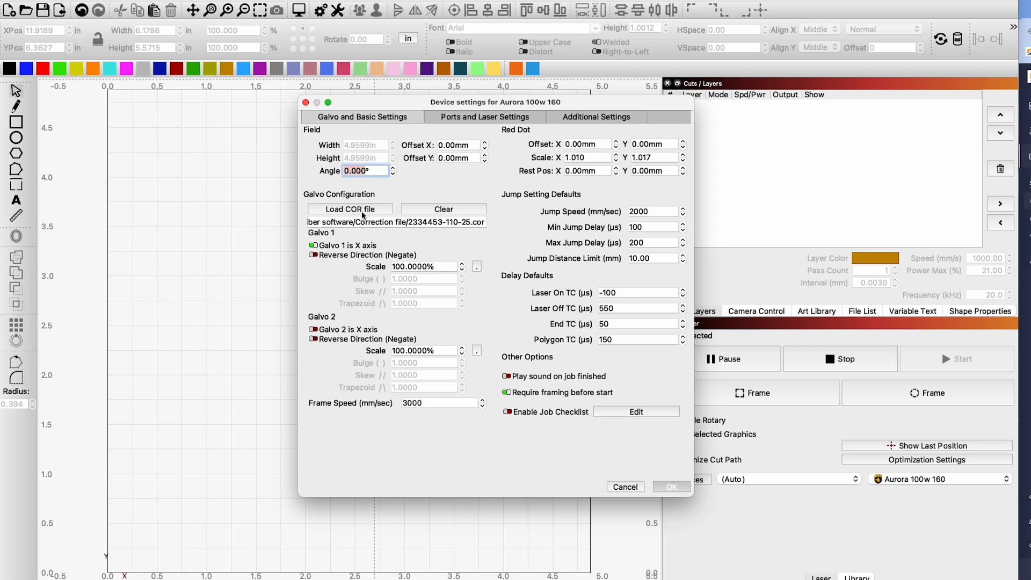
mouse_move(614, 496)
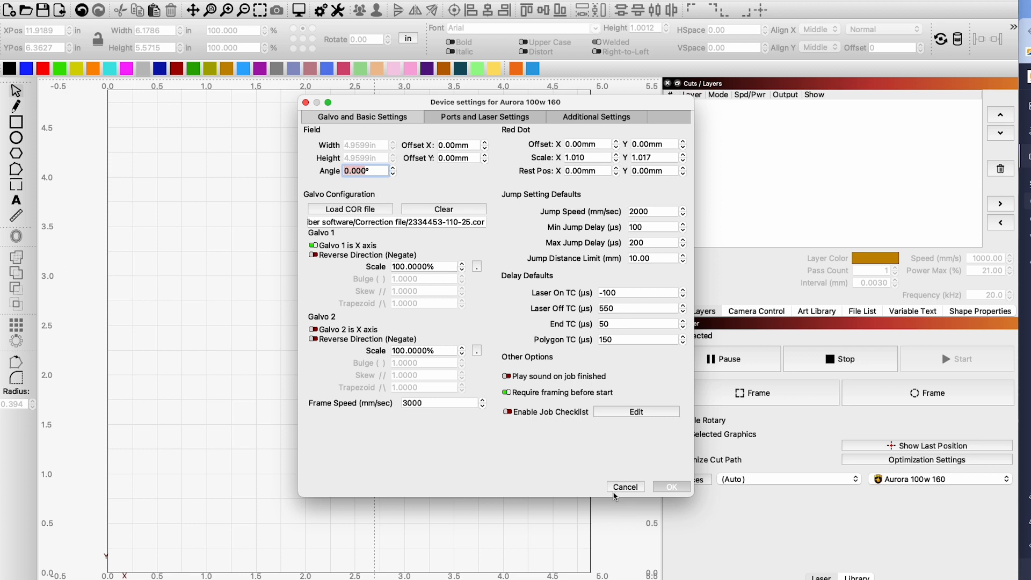
mouse_move(626, 477)
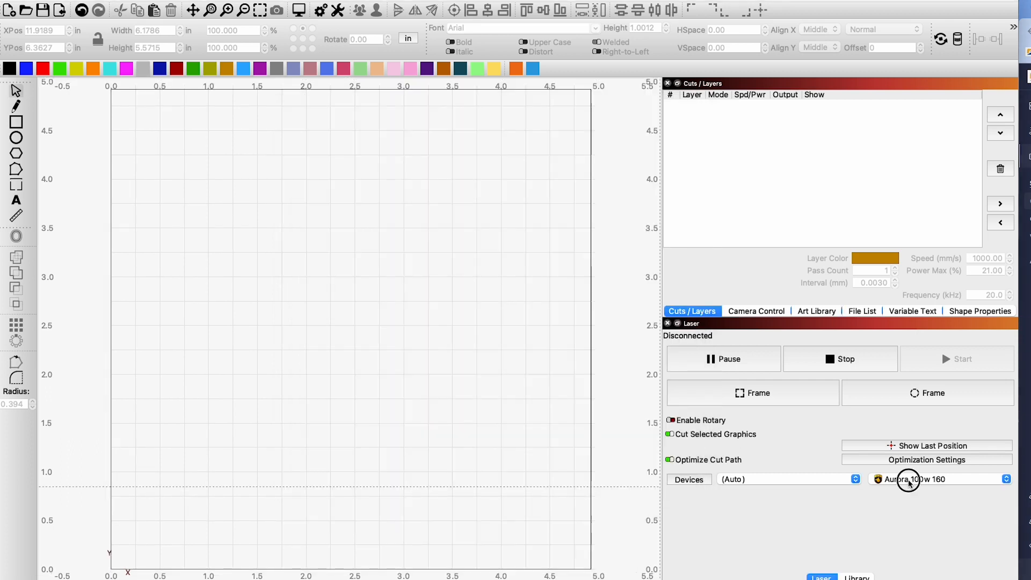
Step: Switch to the Aurora 100w 290 and start loading a COR file in its device settings
click(939, 479)
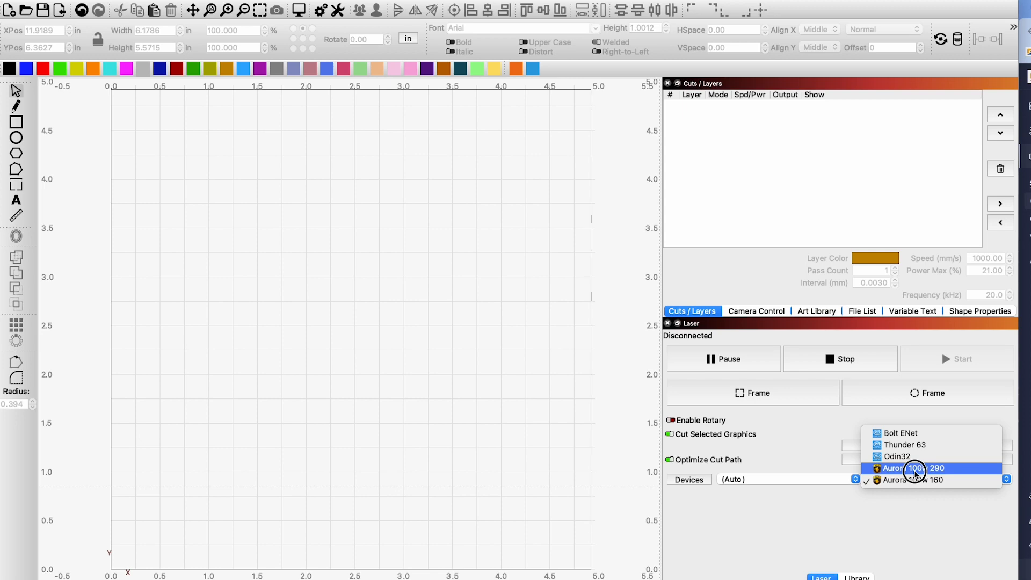
click(914, 468)
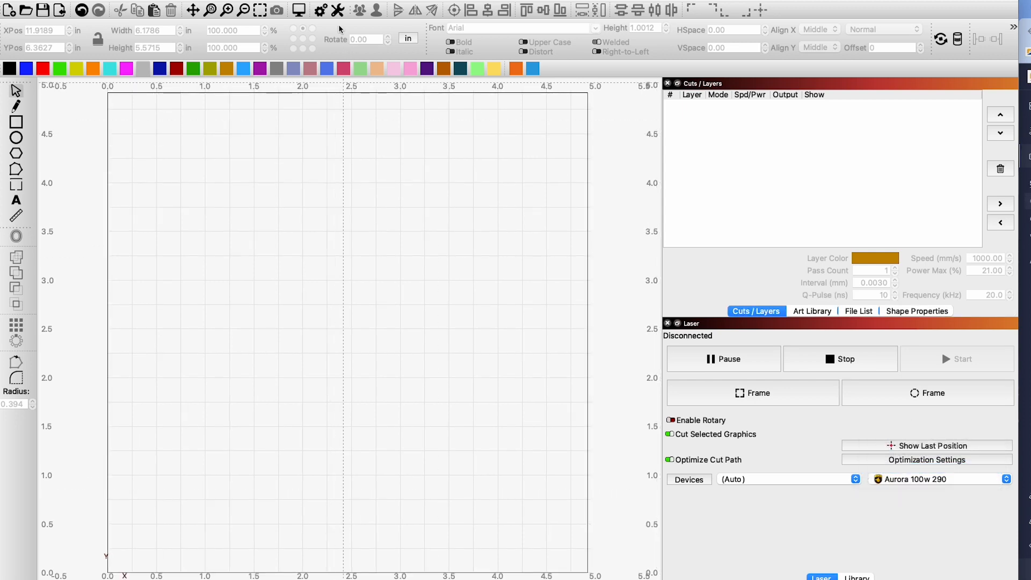
click(337, 9)
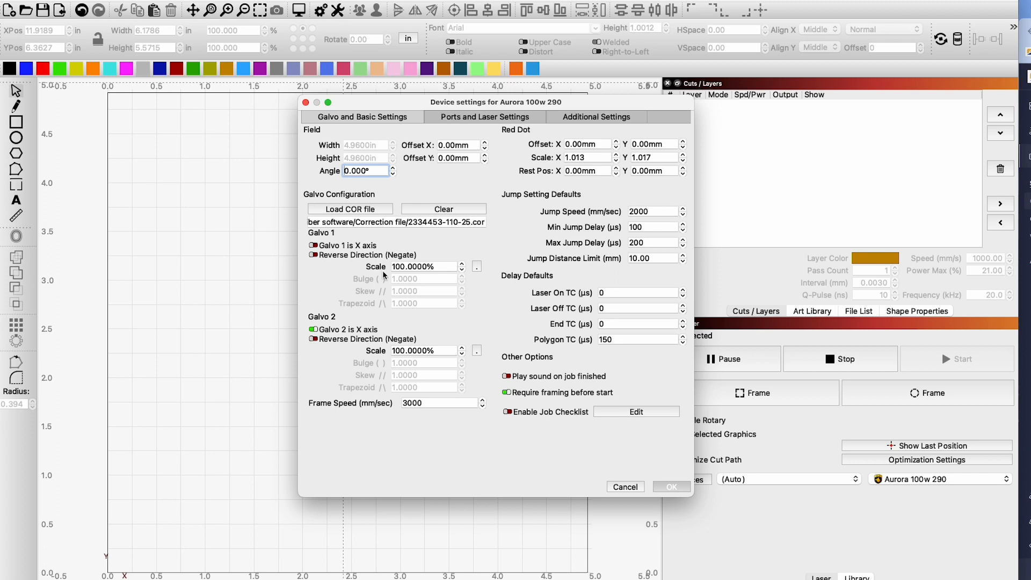
click(350, 208)
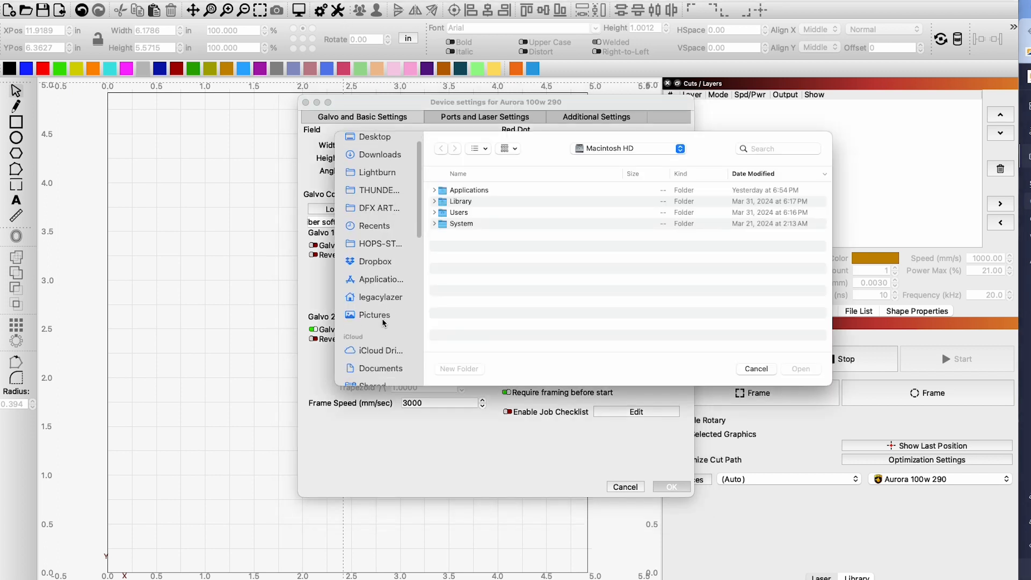
scroll(down, 3)
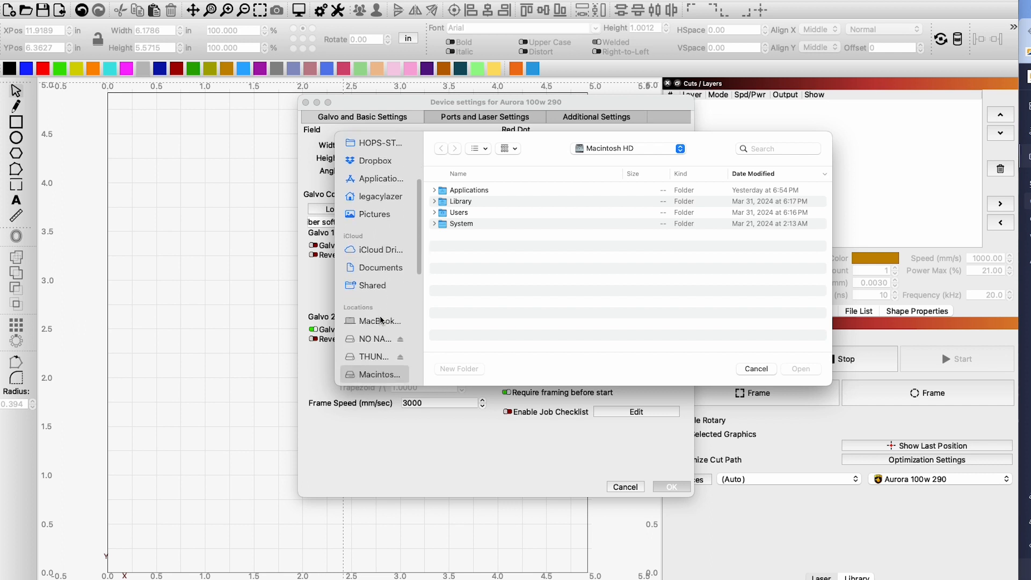
click(374, 357)
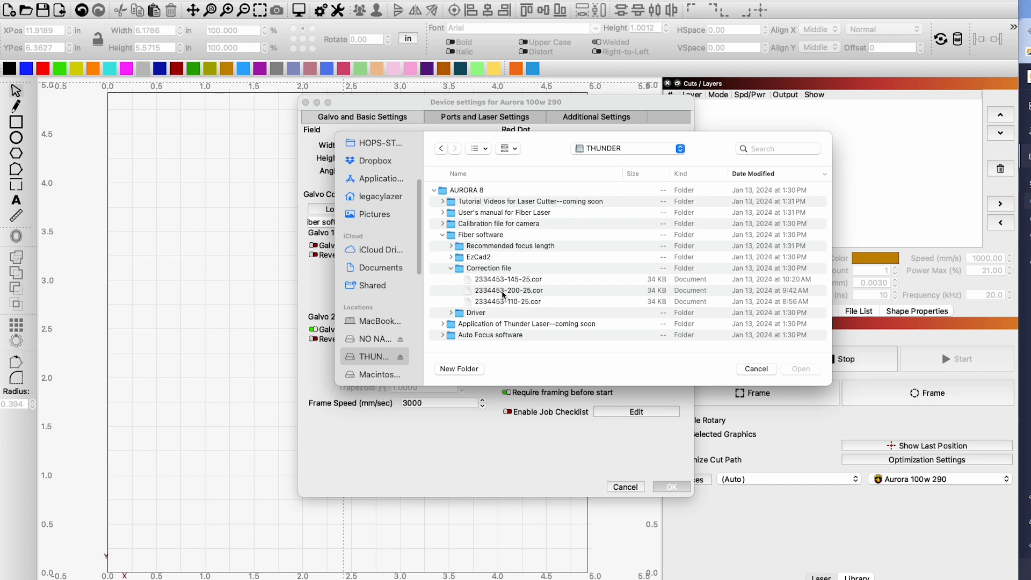
click(508, 290)
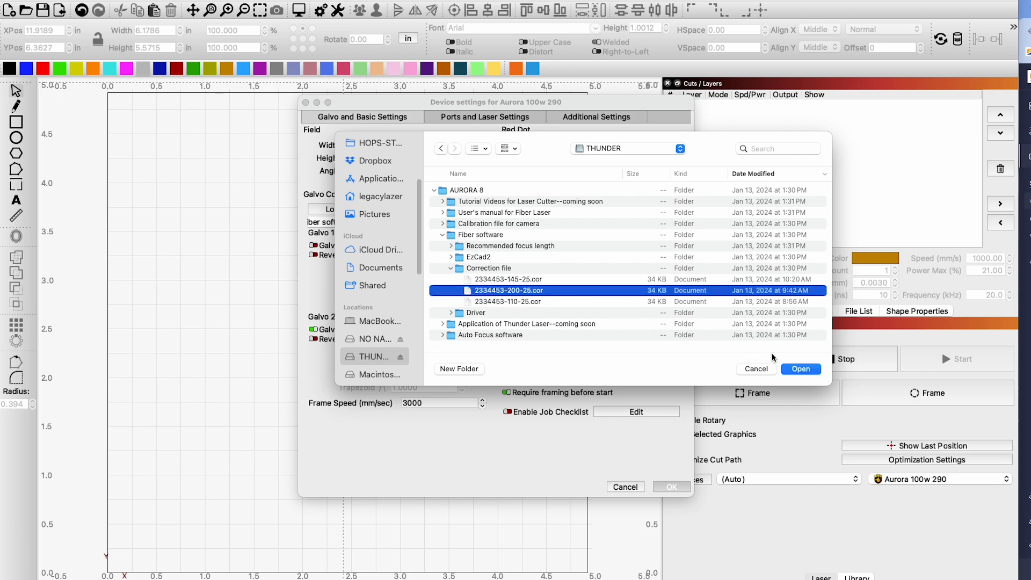
click(800, 368)
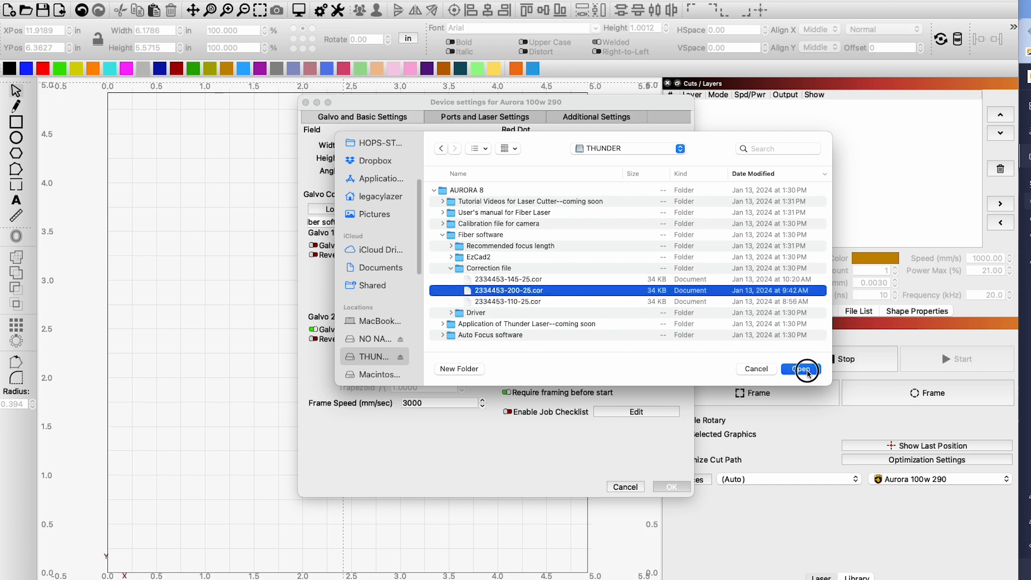
click(802, 368)
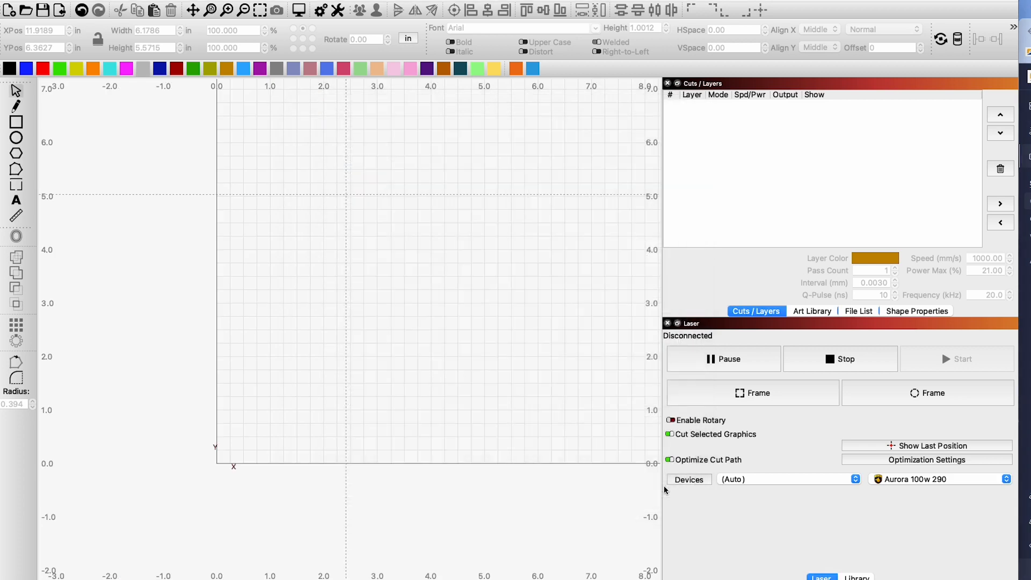
mouse_move(937, 490)
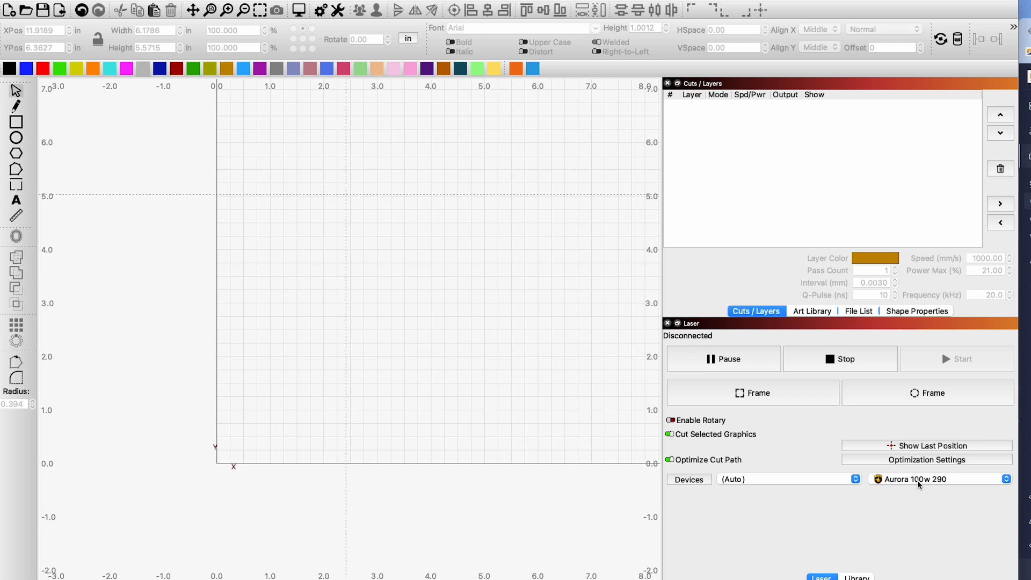
Step: Select Aurora 100w 160 from the device dropdown as the active laser again
click(941, 479)
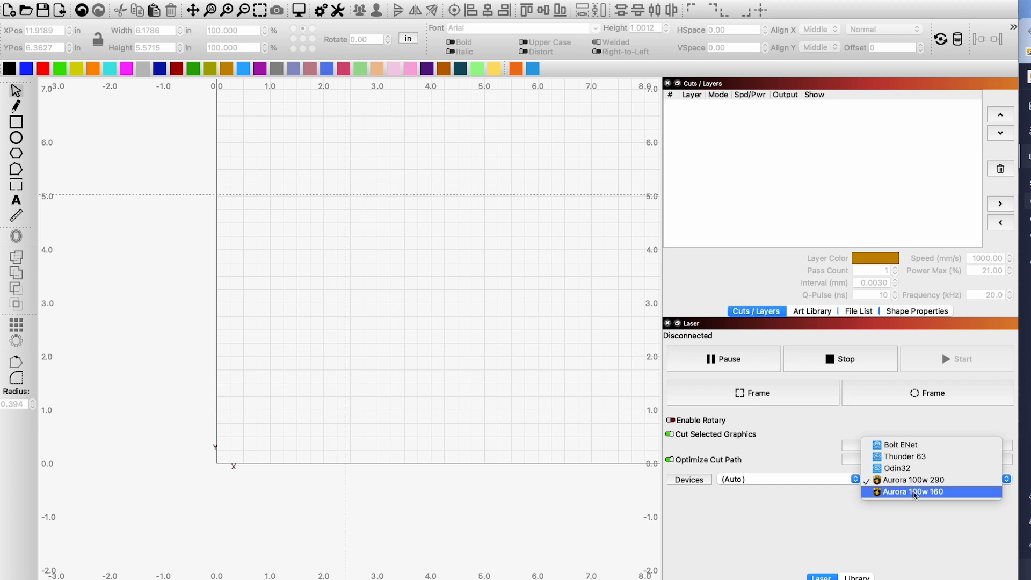
click(912, 491)
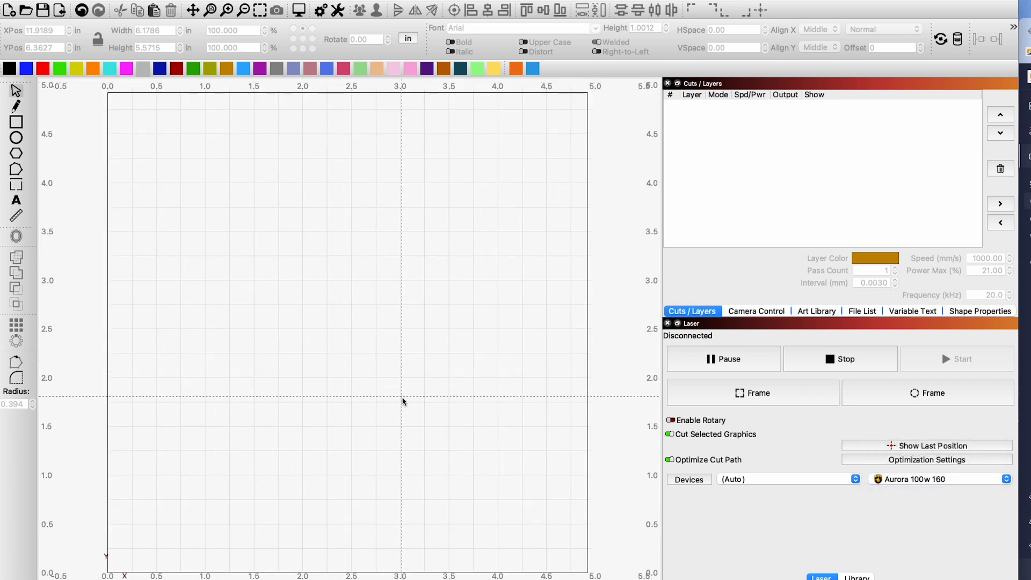
mouse_move(445, 361)
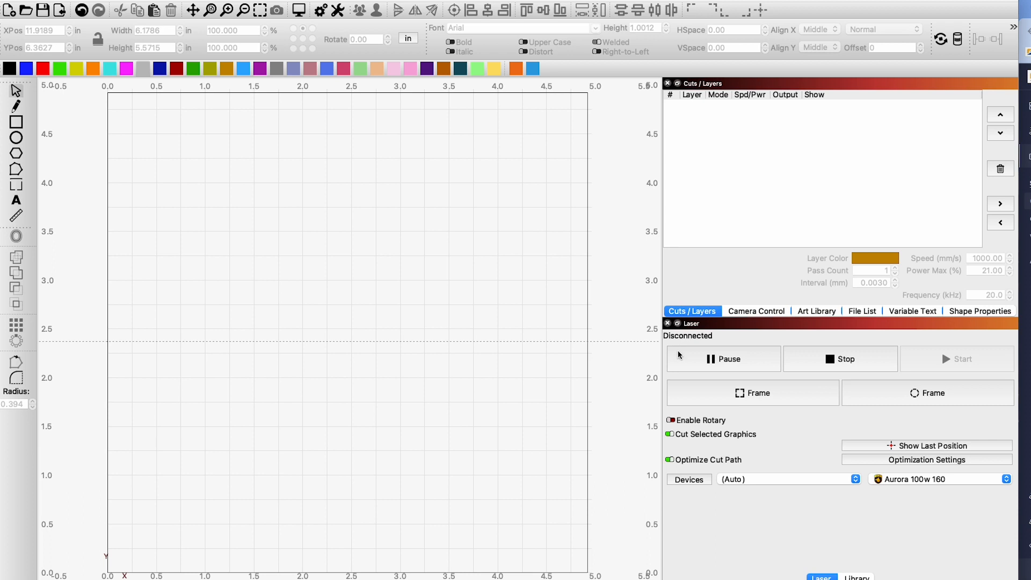
mouse_move(687, 355)
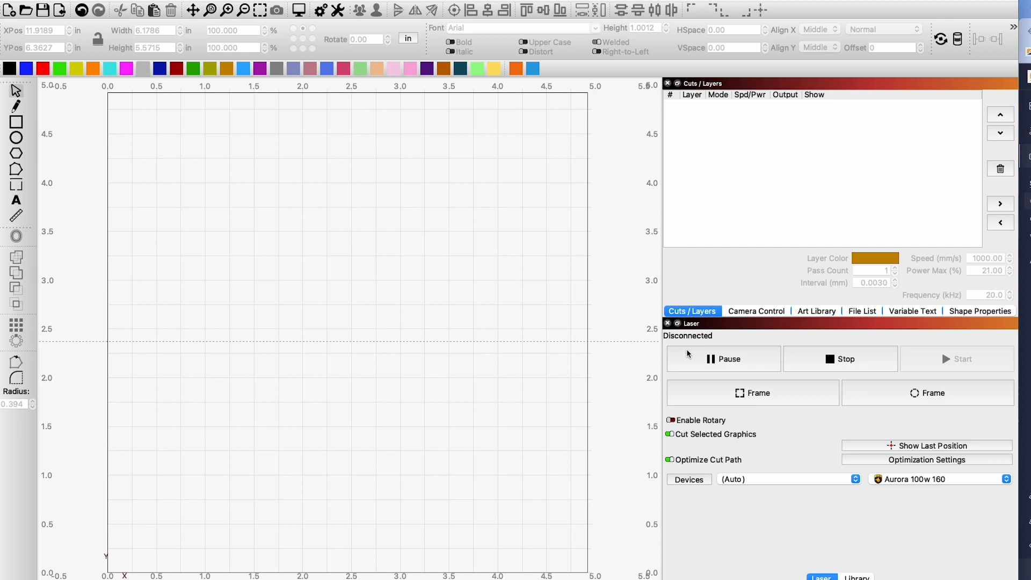
mouse_move(697, 370)
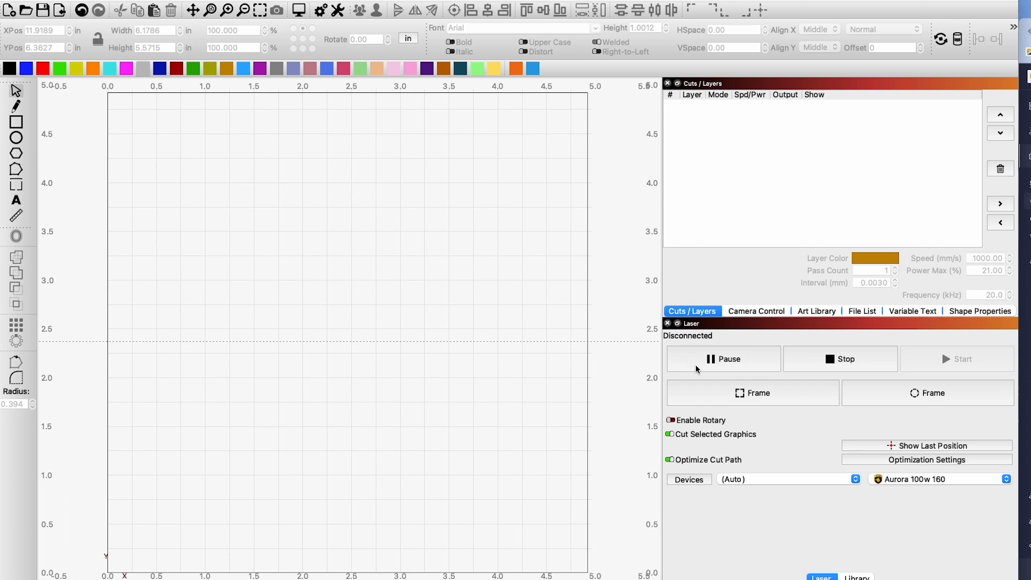
mouse_move(692, 376)
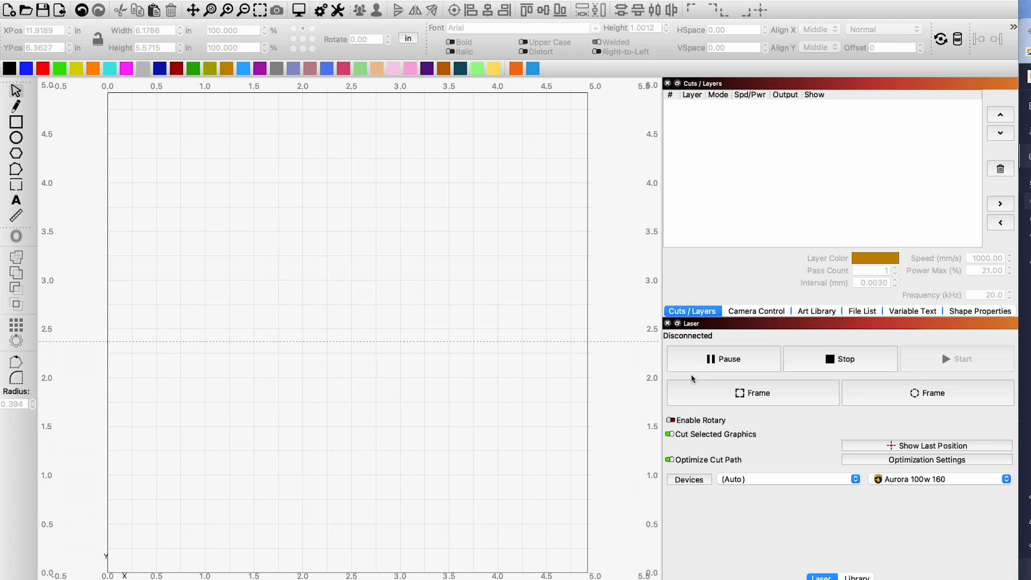
mouse_move(559, 465)
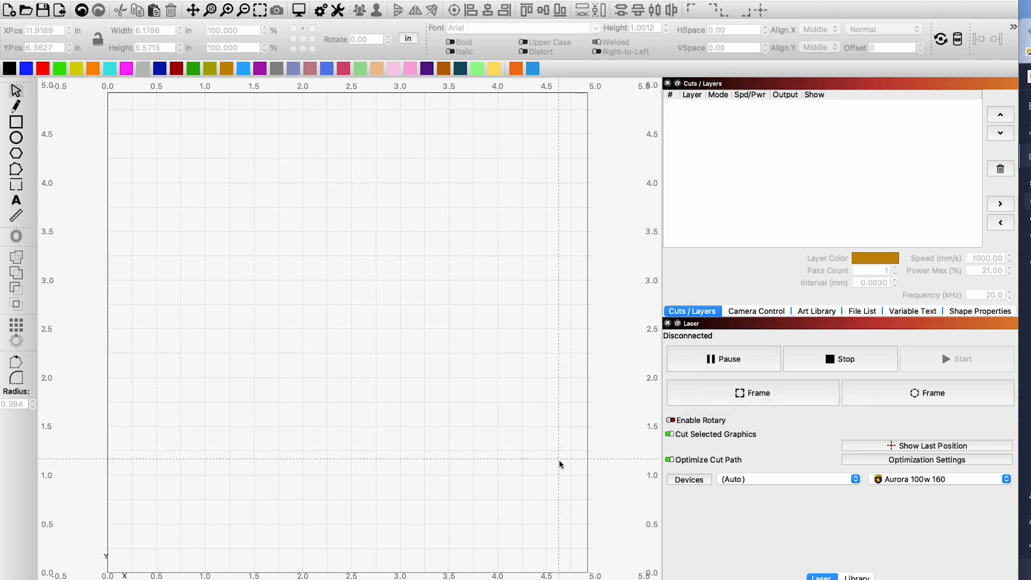